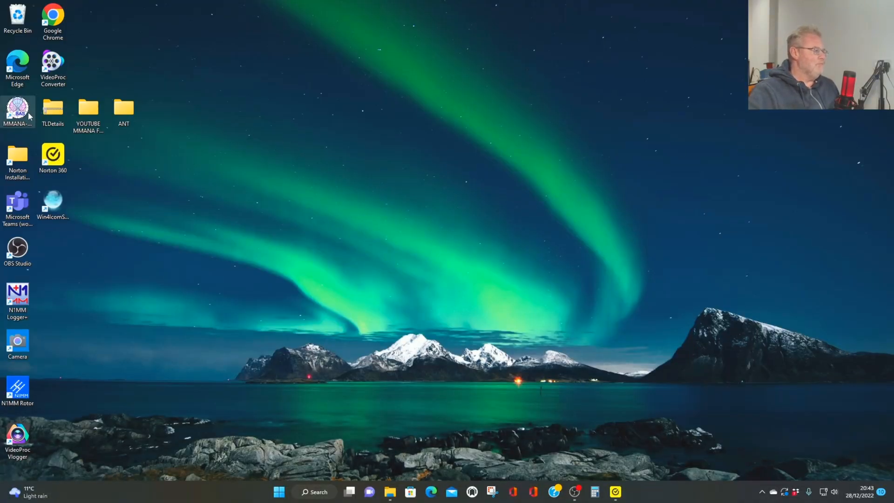
Launch MMANA-GAL and select SLOPER 66FT.maa in the SLOPER V VERTICAL folder
double_click(17, 108)
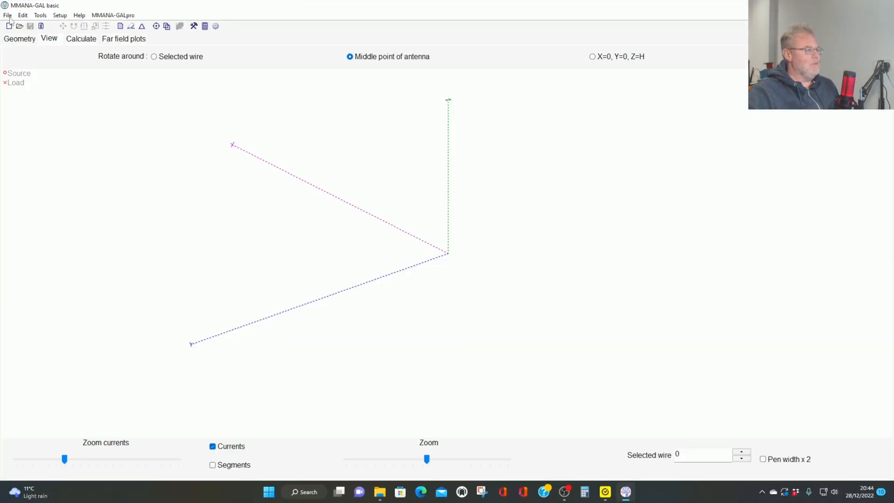
click(19, 26)
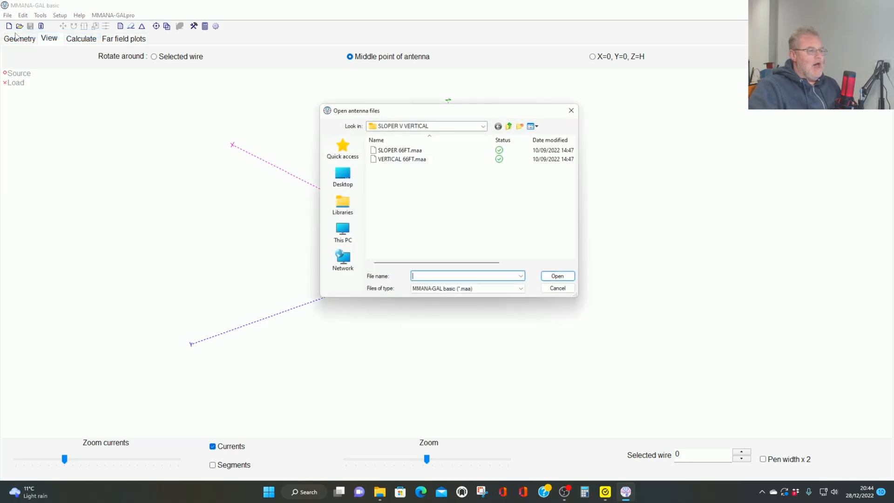
click(399, 149)
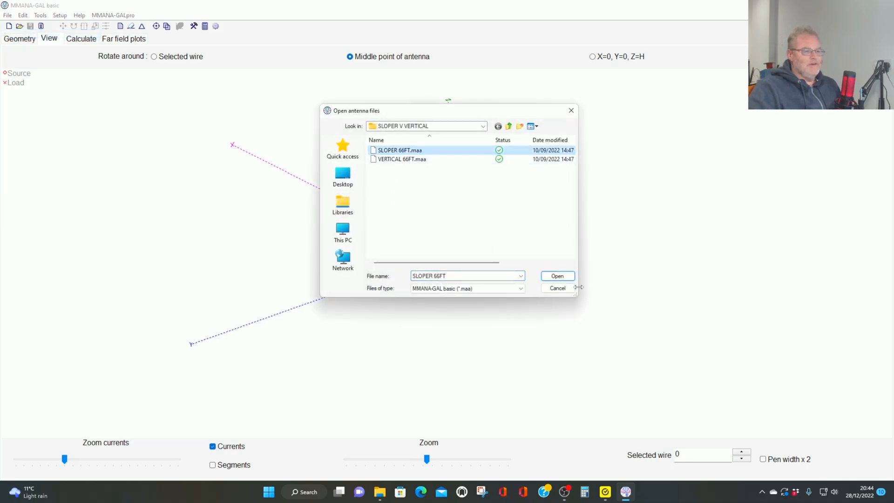
Load SLOPER 66FT.maa so its sloping wire geometry appears in the View tab
click(557, 276)
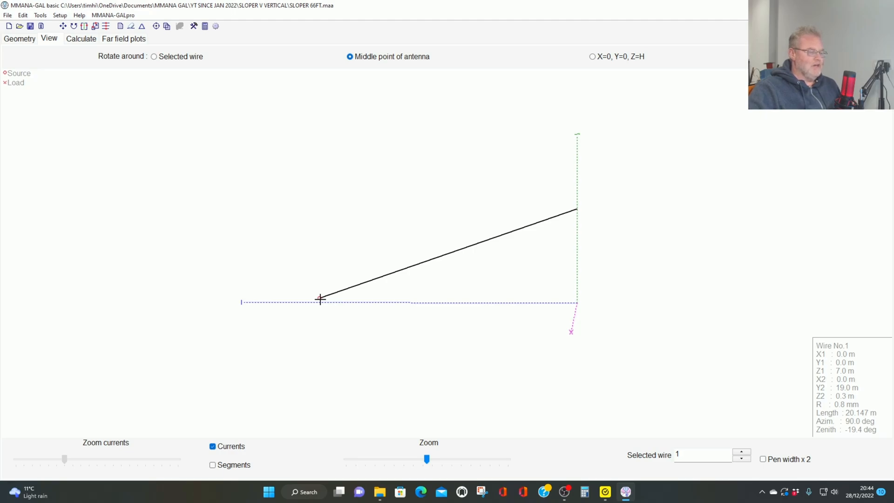
mouse_move(570, 209)
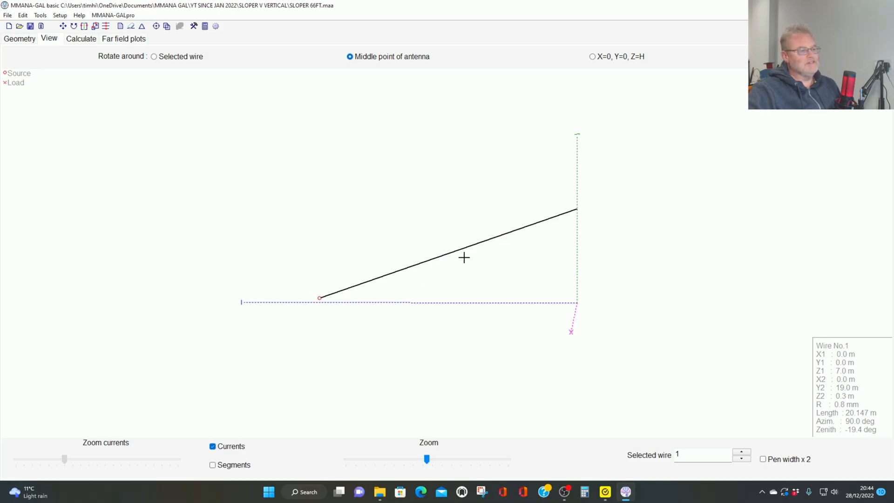
mouse_move(579, 208)
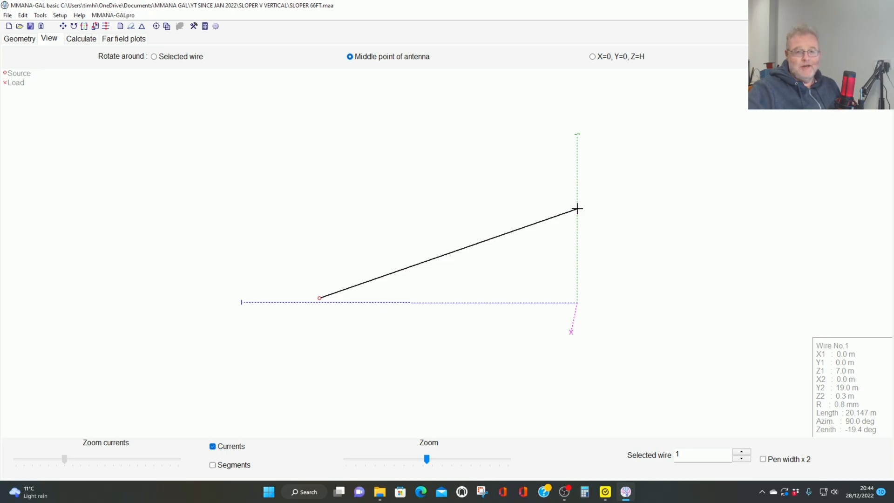
mouse_move(595, 221)
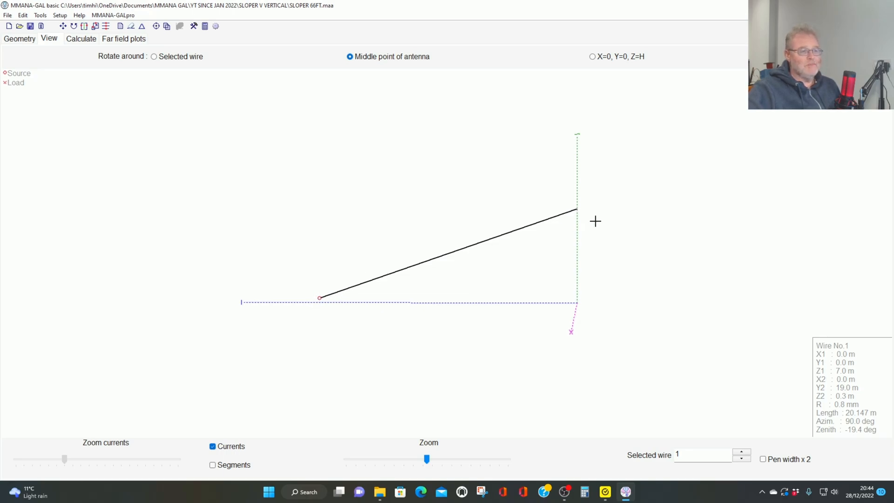
mouse_move(324, 300)
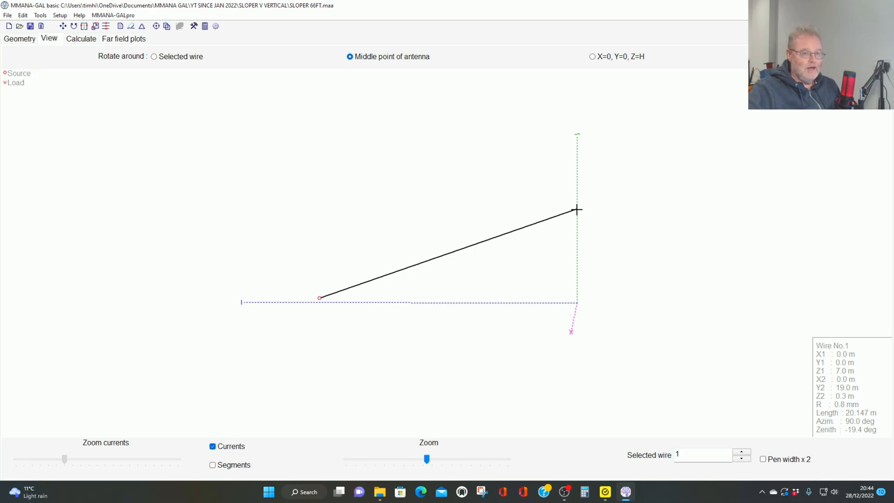
mouse_move(95, 72)
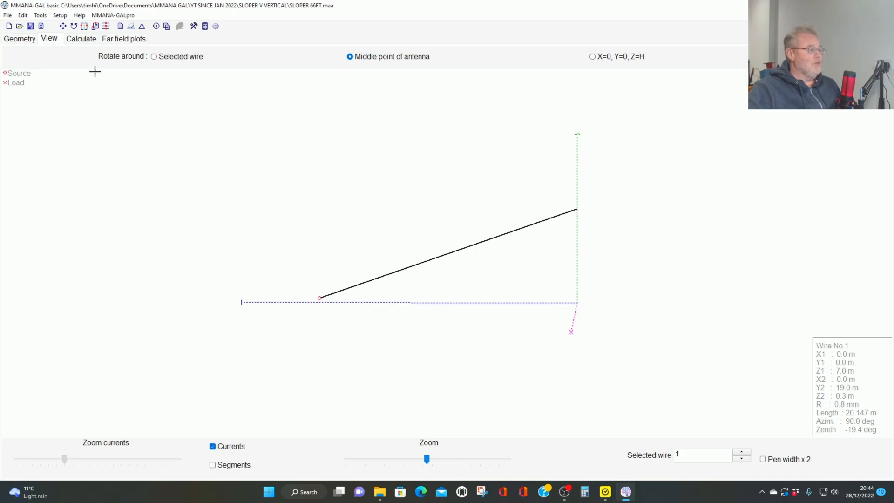
Set Add height to 0 and run the 7.15 MHz real-ground calculation, then view far-field plots
click(123, 38)
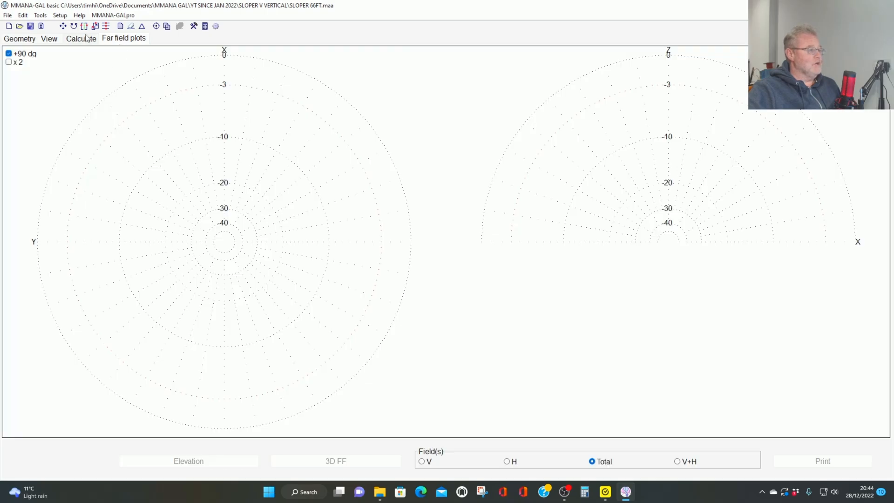
click(80, 38)
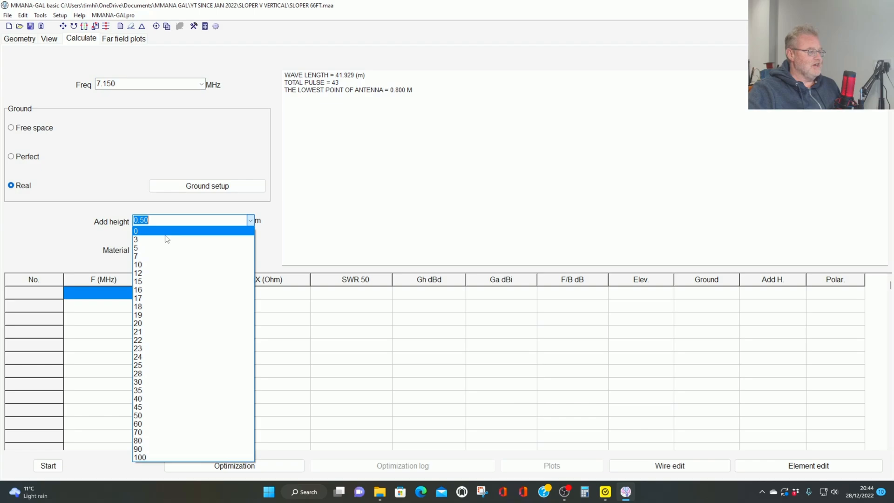
click(136, 231)
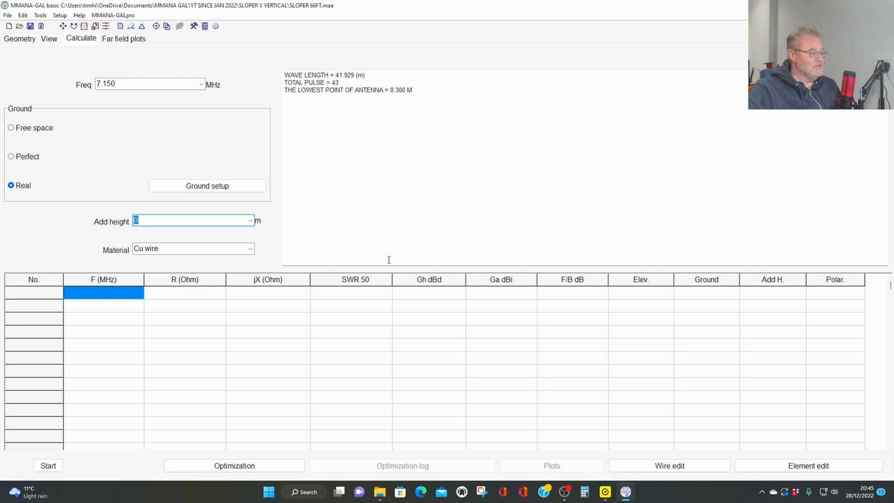
click(48, 466)
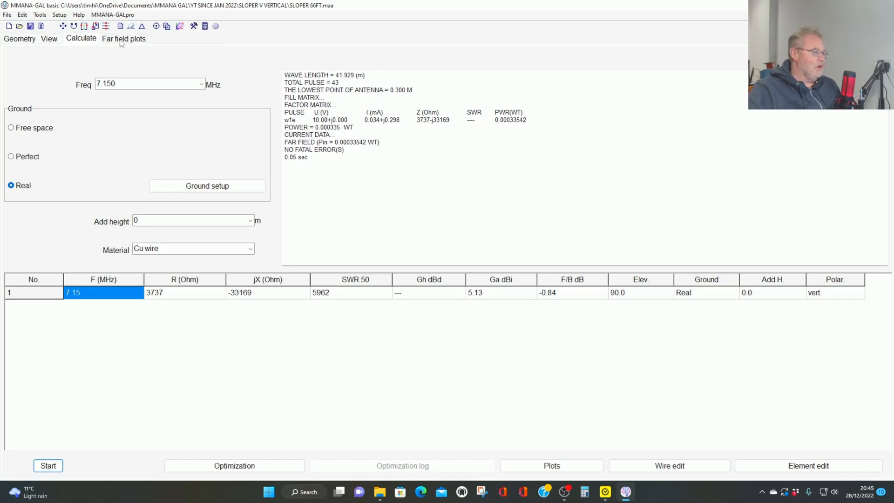
click(123, 38)
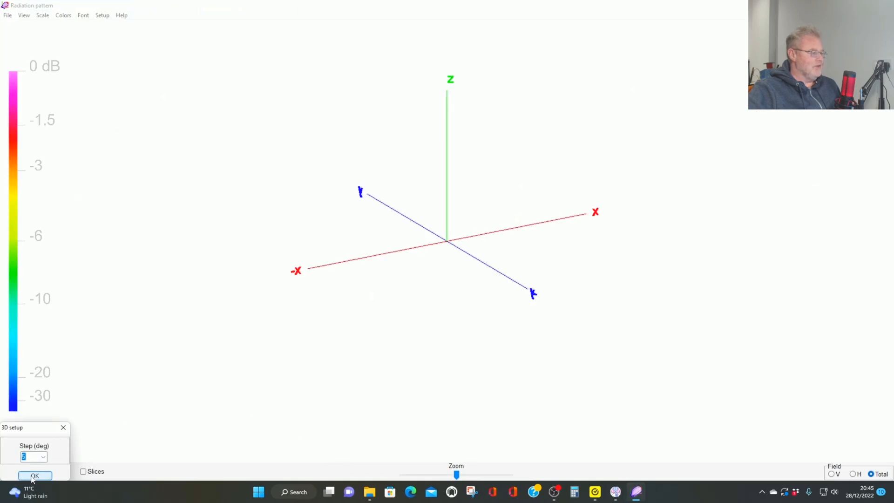
click(35, 476)
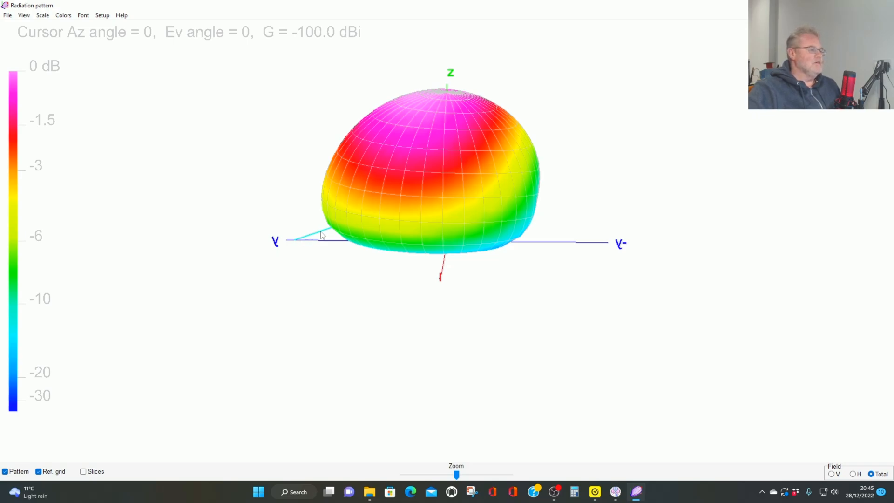
mouse_move(294, 245)
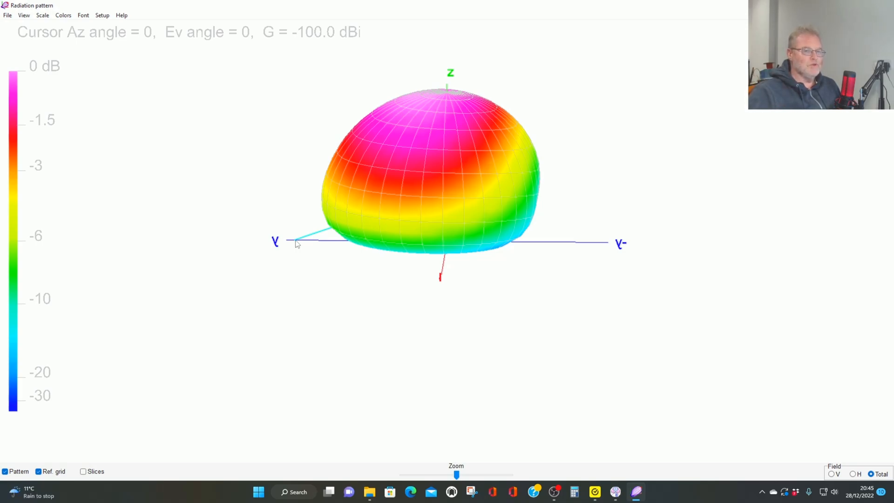
mouse_move(318, 237)
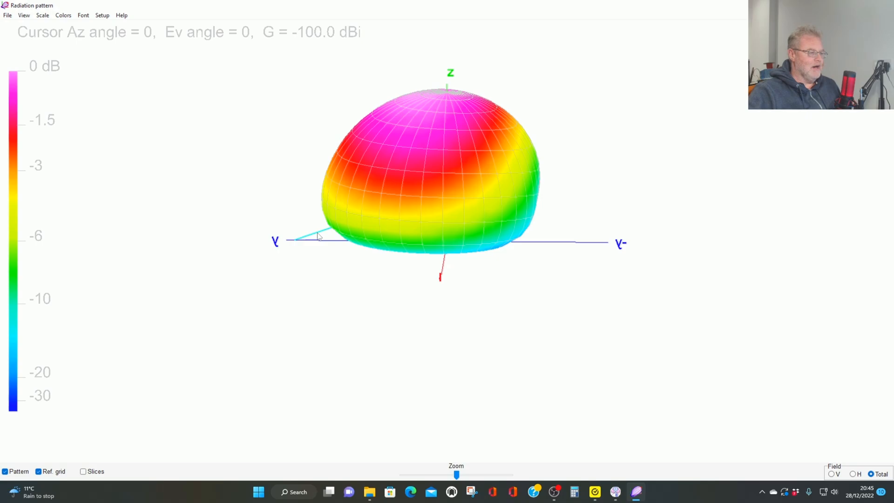
mouse_move(537, 147)
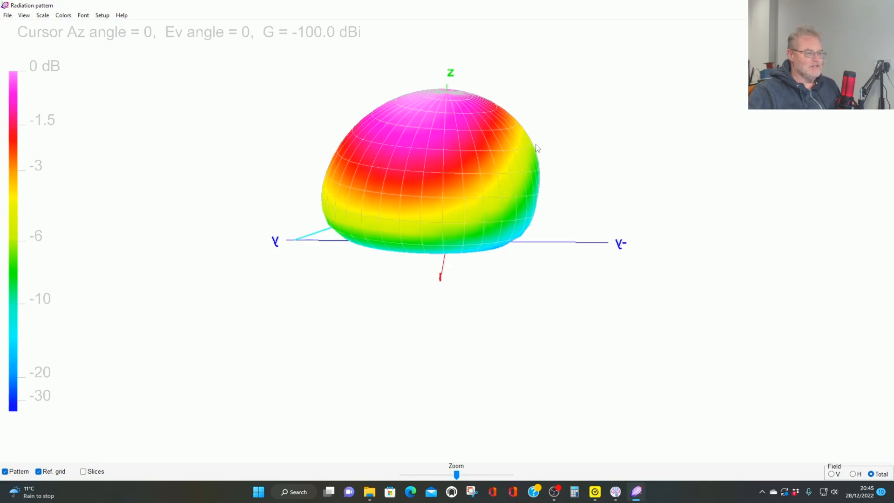
mouse_move(529, 149)
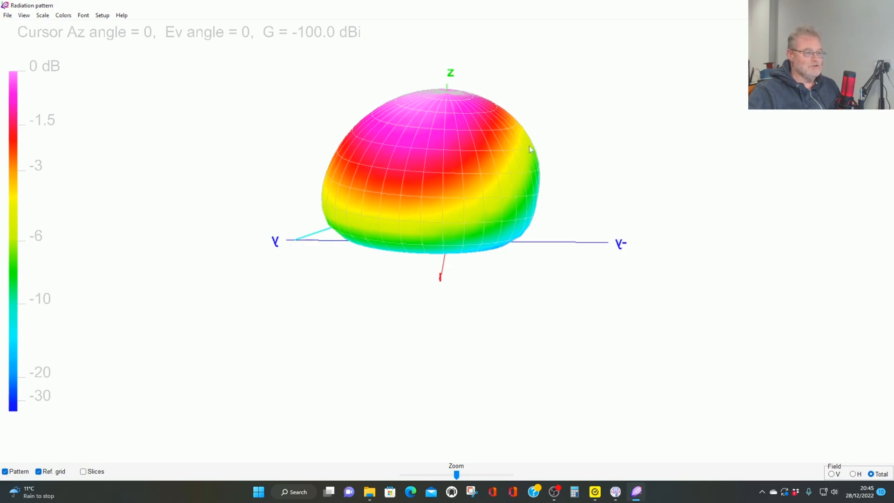
mouse_move(327, 232)
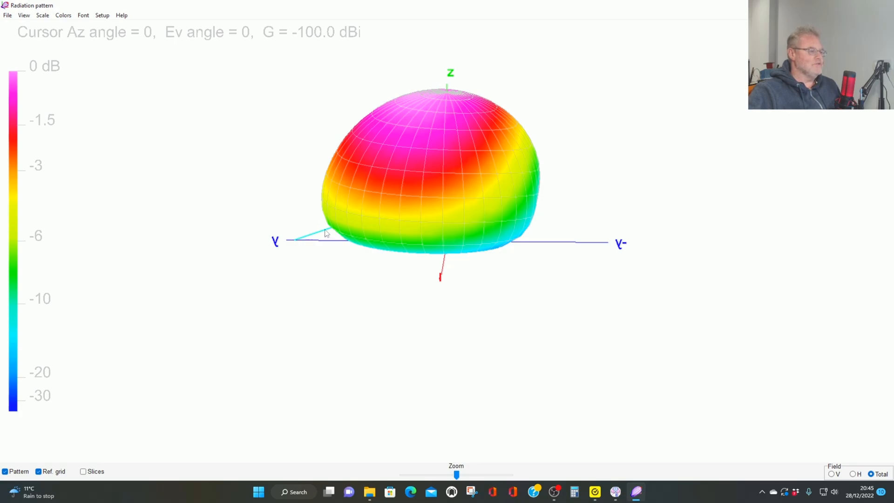
mouse_move(412, 119)
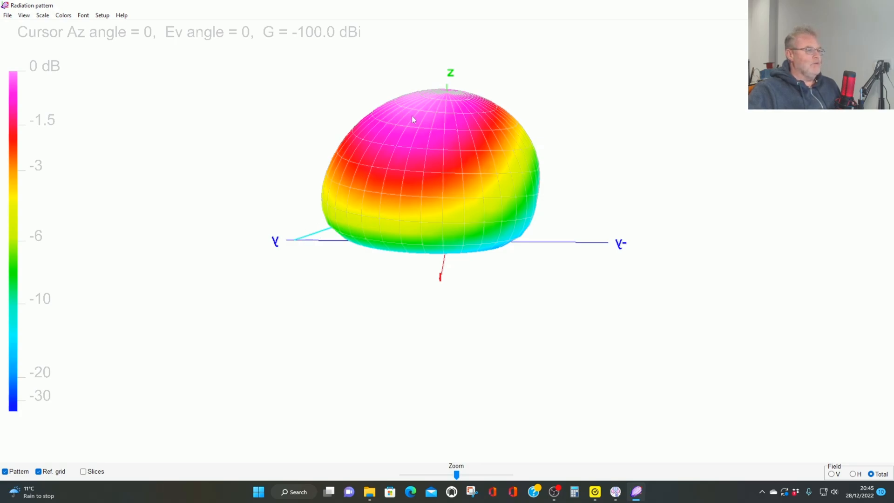
mouse_move(452, 132)
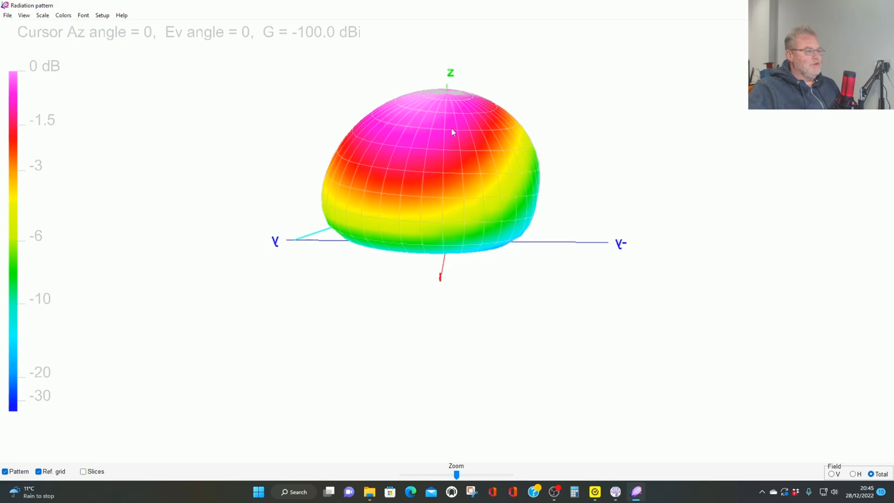
mouse_move(46, 93)
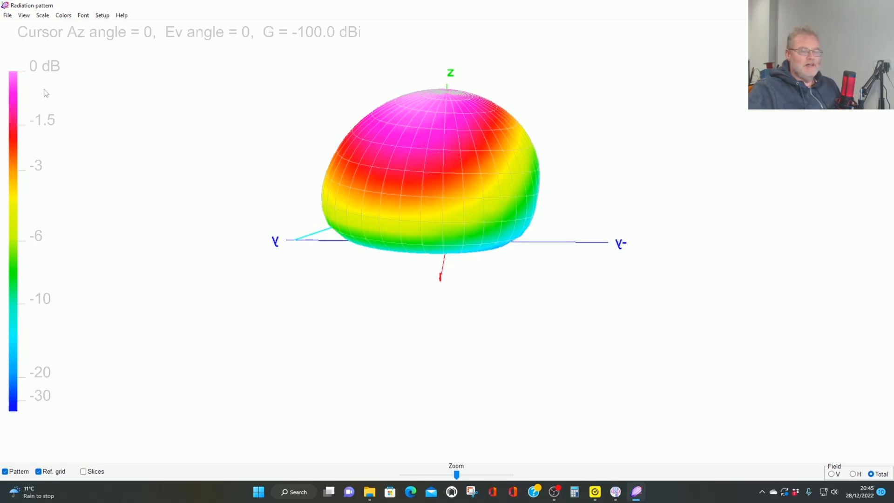
mouse_move(32, 146)
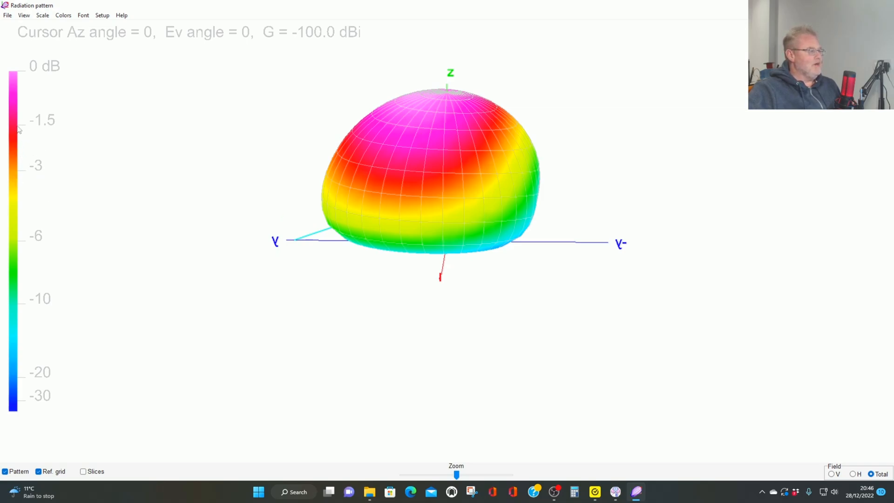
mouse_move(409, 149)
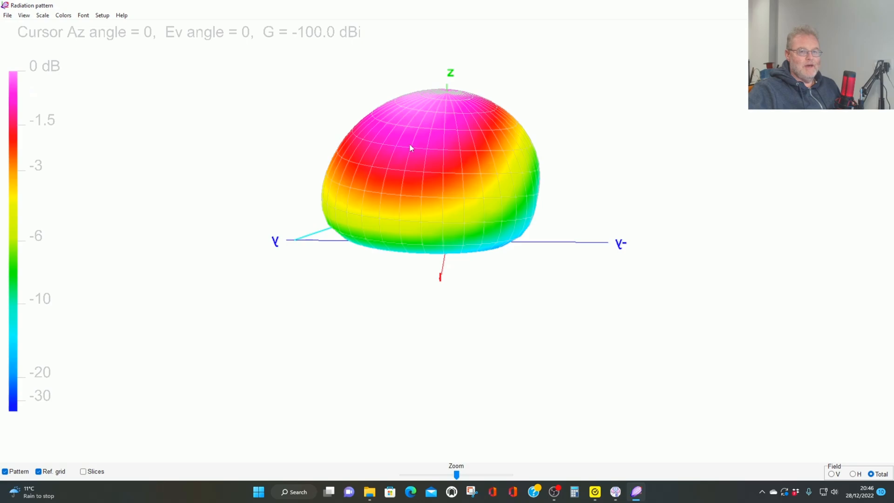
mouse_move(118, 273)
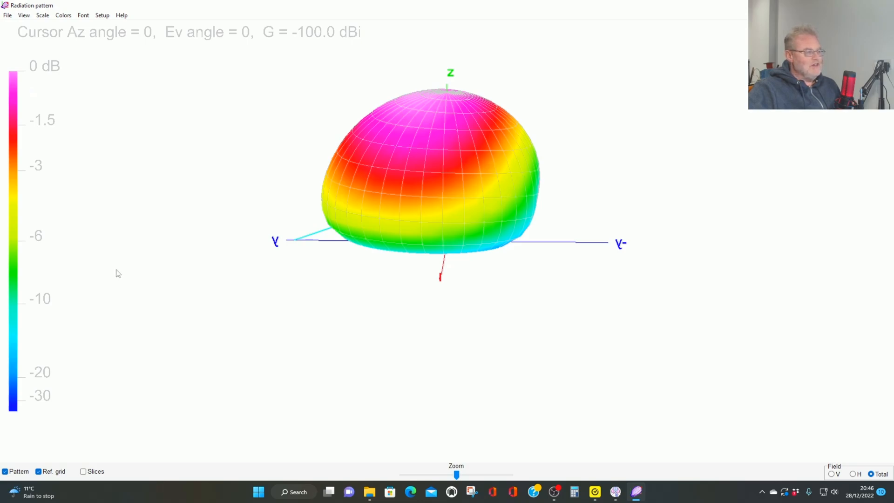
mouse_move(34, 183)
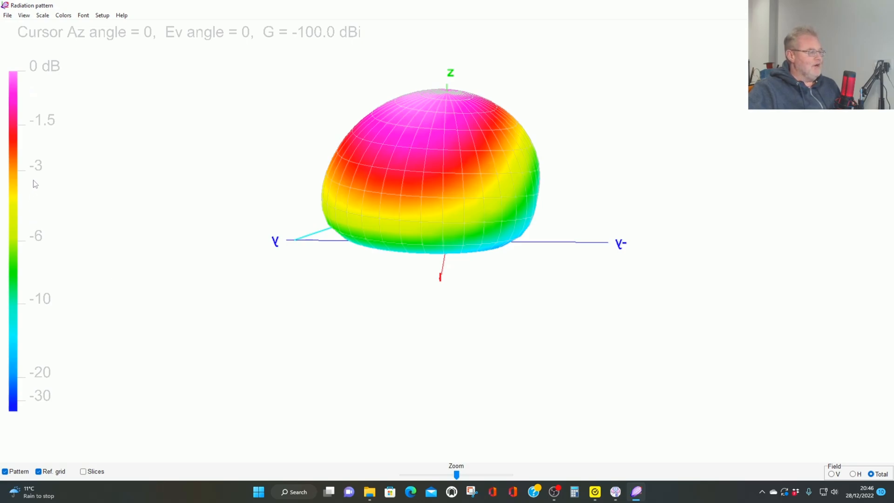
mouse_move(36, 276)
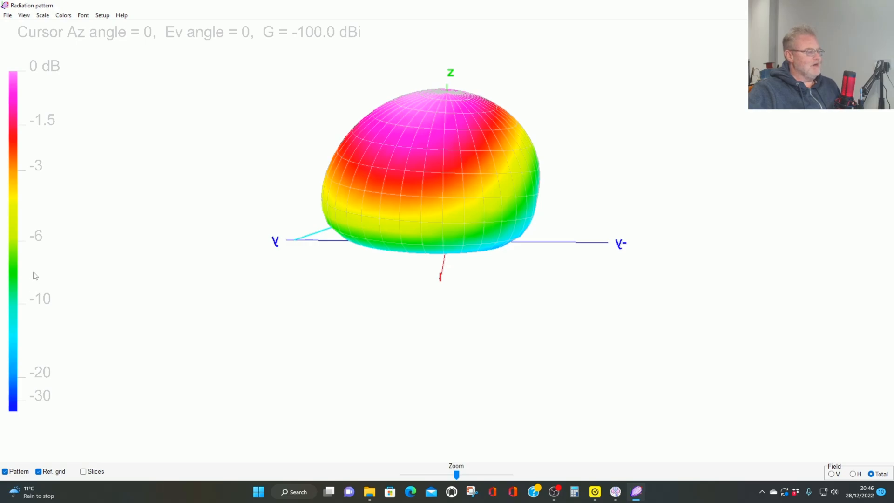
mouse_move(530, 233)
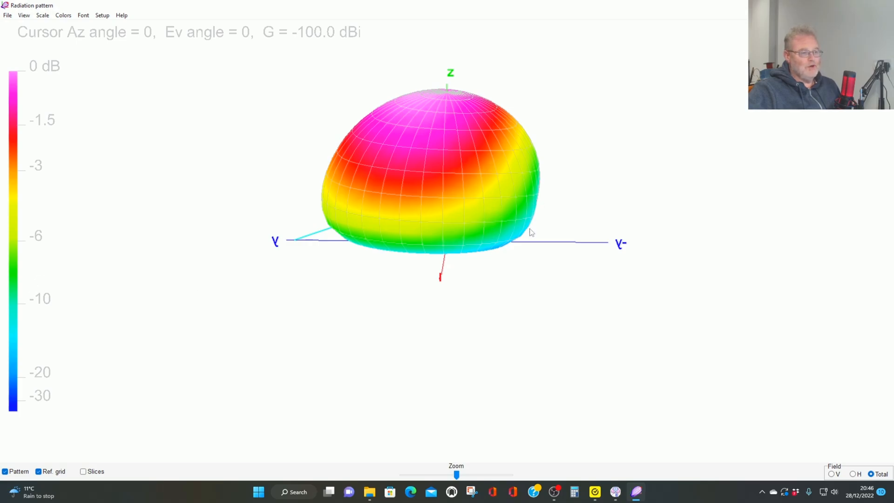
mouse_move(54, 373)
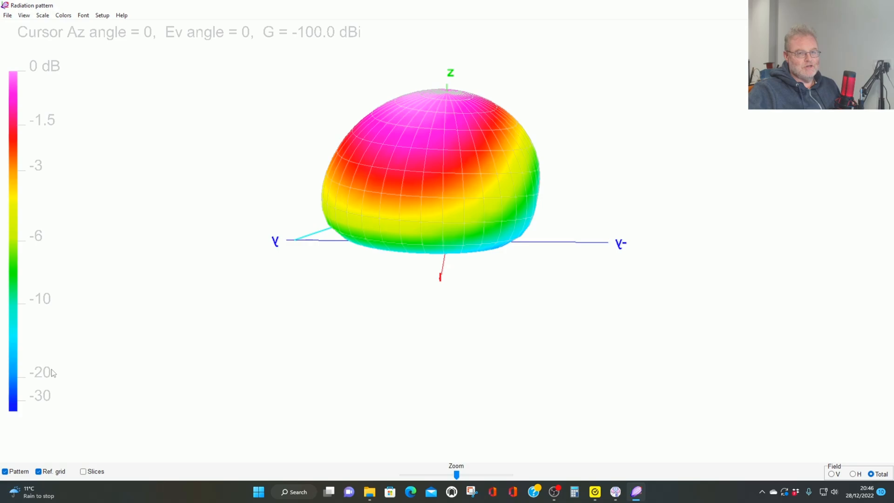
mouse_move(287, 239)
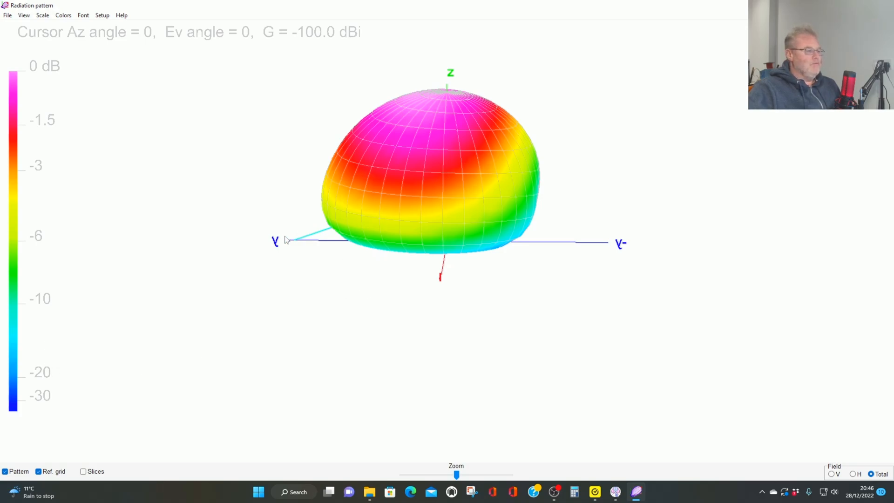
mouse_move(297, 242)
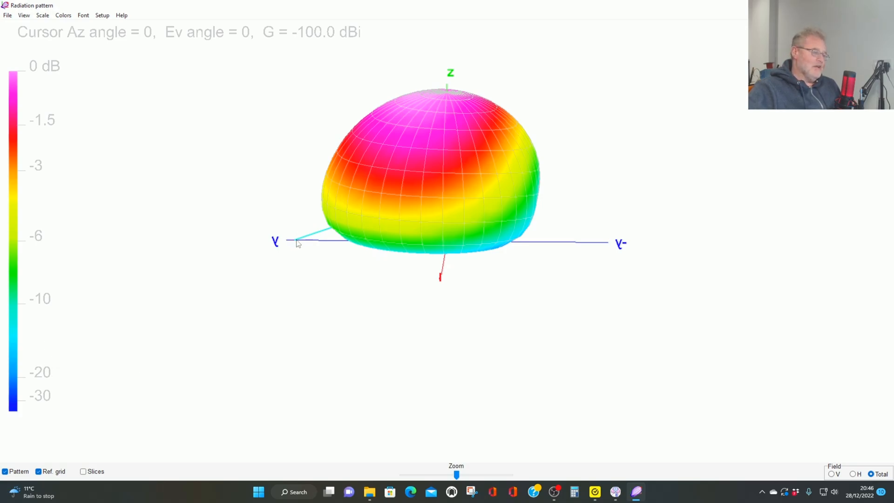
mouse_move(518, 159)
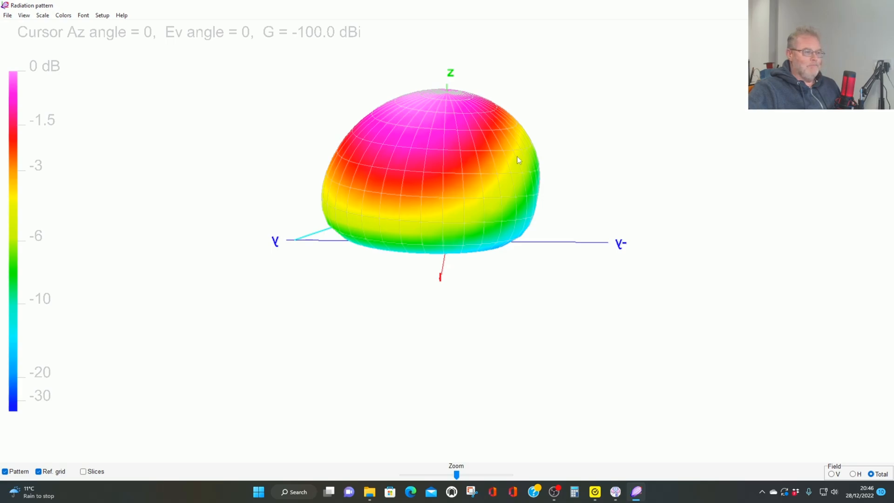
mouse_move(396, 161)
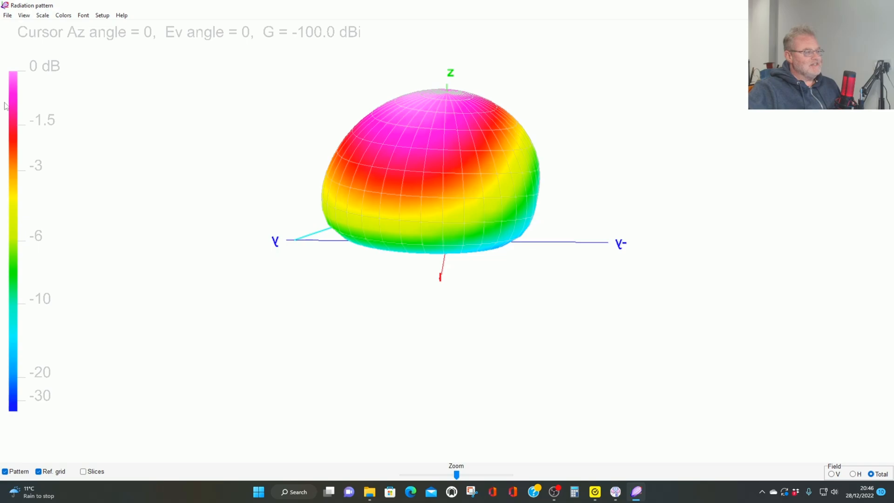
mouse_move(407, 126)
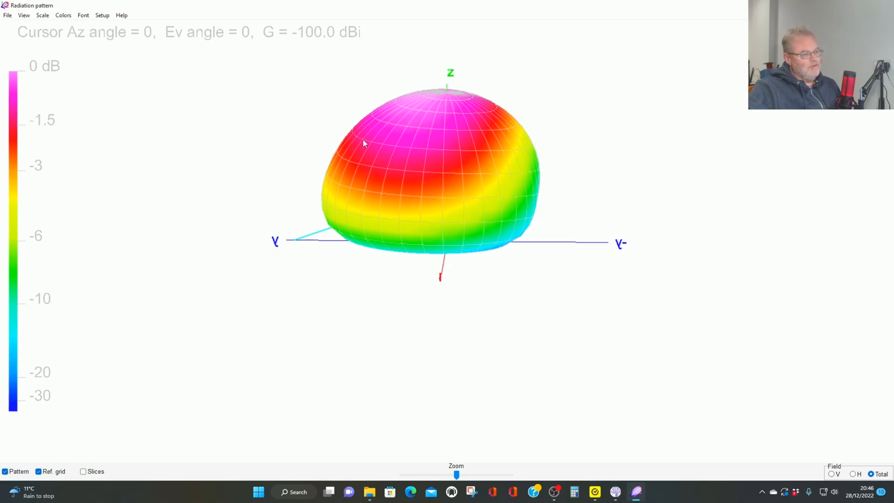
mouse_move(476, 193)
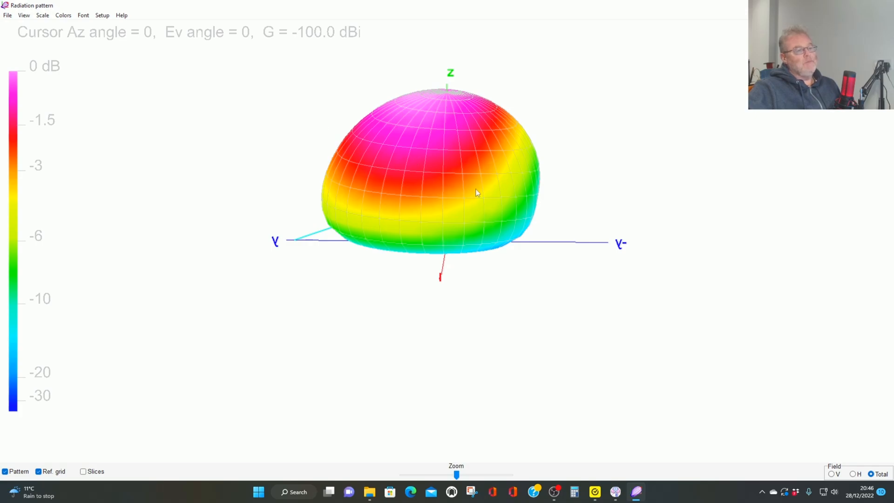
mouse_move(335, 225)
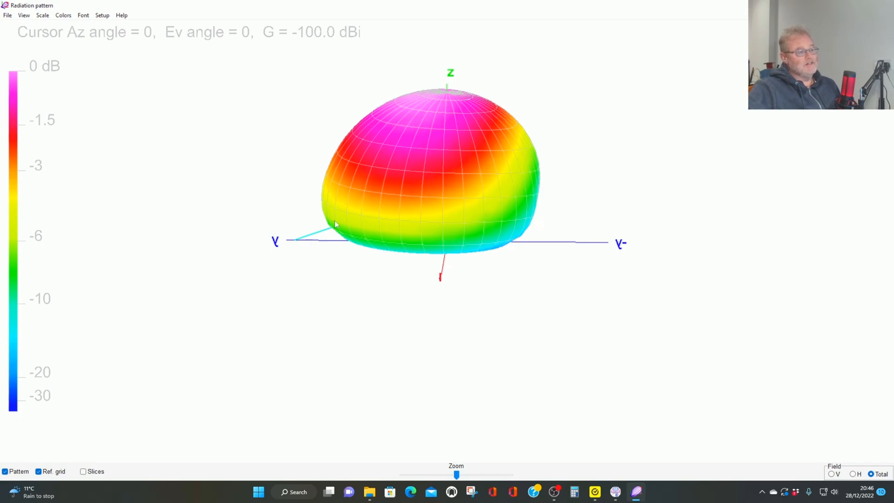
mouse_move(31, 183)
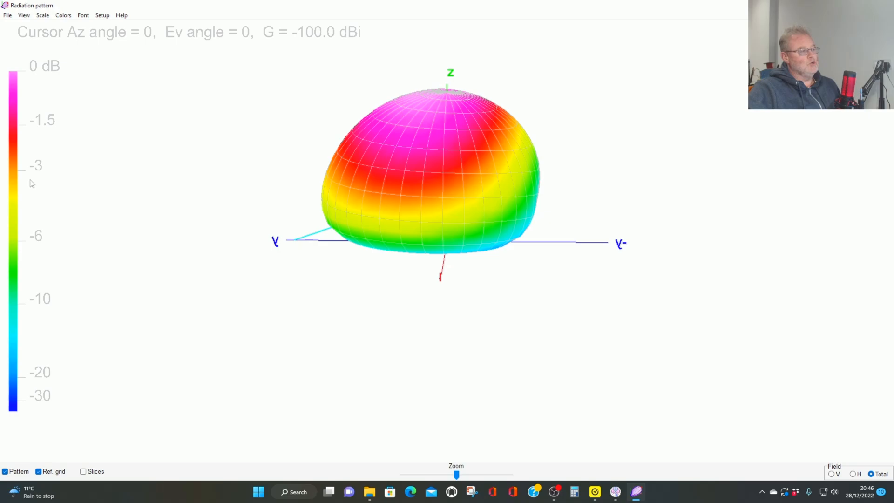
mouse_move(424, 183)
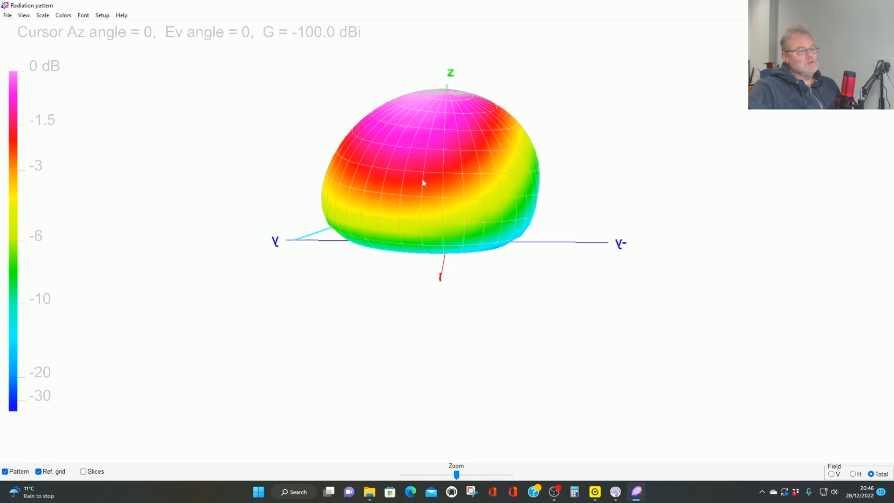
mouse_move(345, 144)
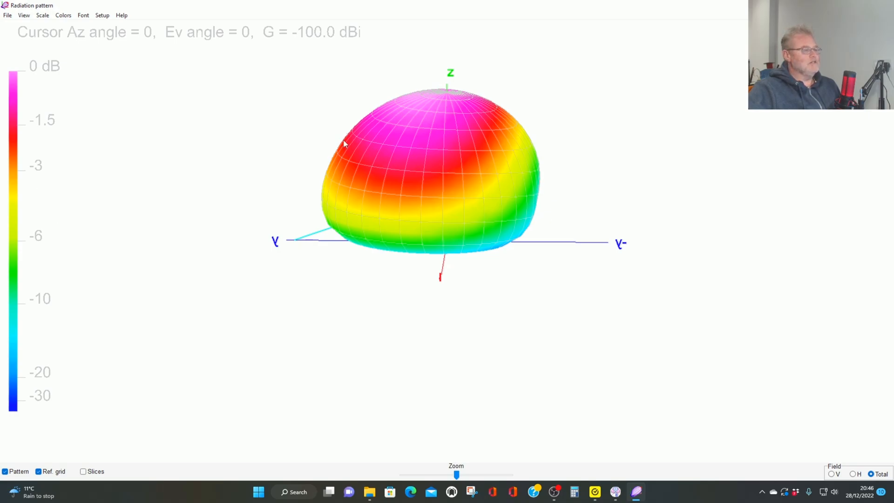
mouse_move(390, 145)
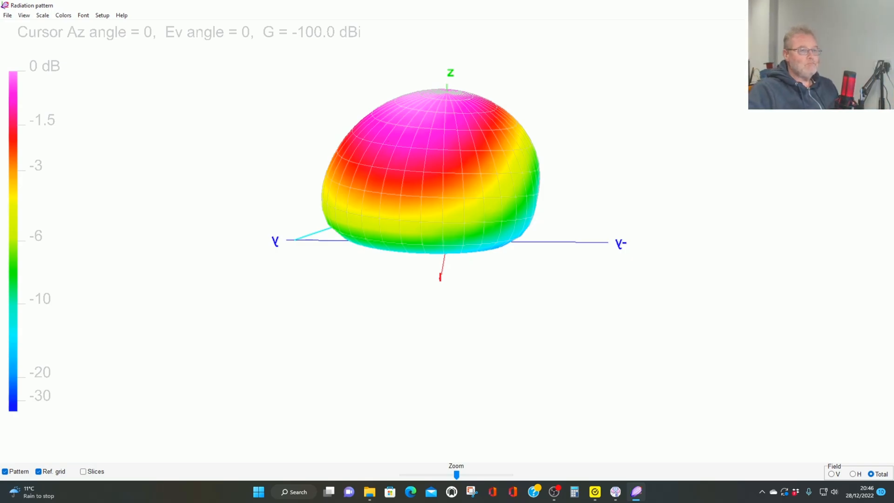
Close the 3D radiation pattern and bring up the azimuth elevation-angle prompt
click(188, 461)
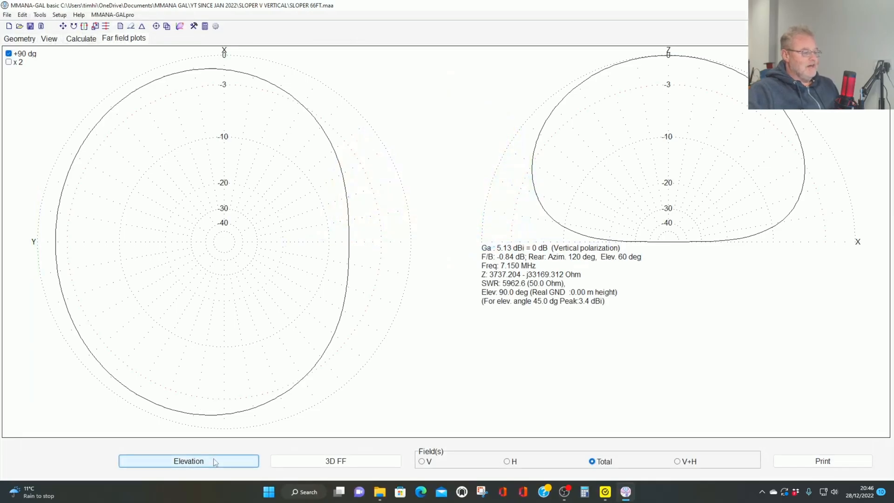
click(188, 461)
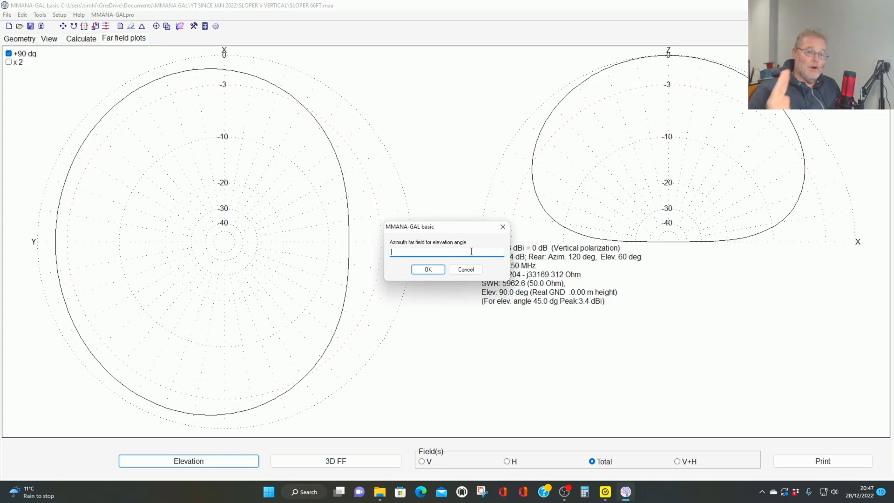
mouse_move(423, 286)
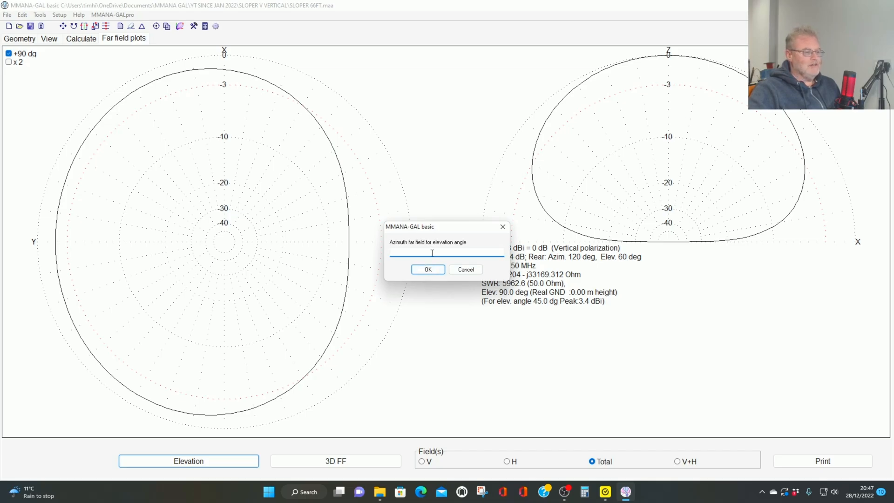
Plot azimuth at 75° elevation and read gain at 130°, 48°, −61° and 91° azimuth
text(75)
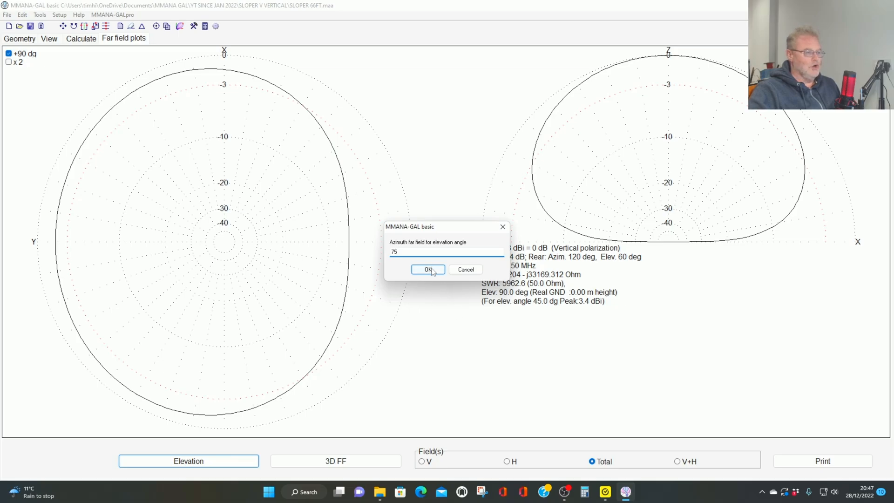
click(428, 269)
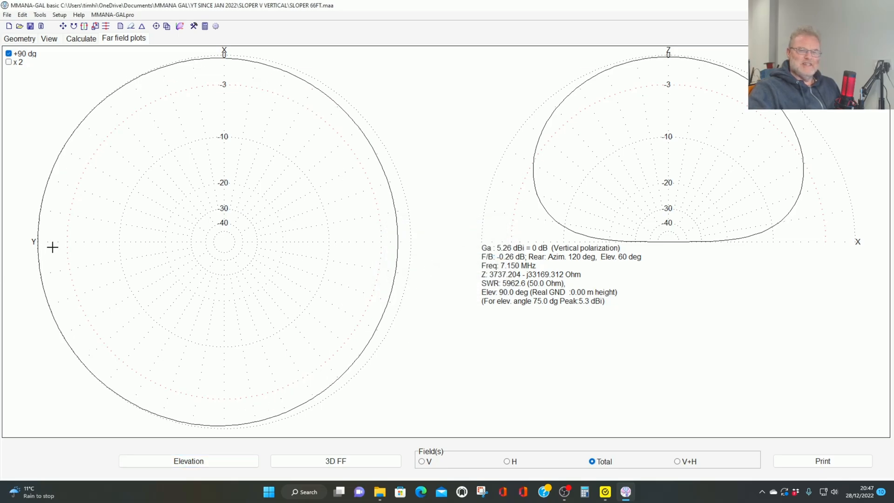
mouse_move(123, 233)
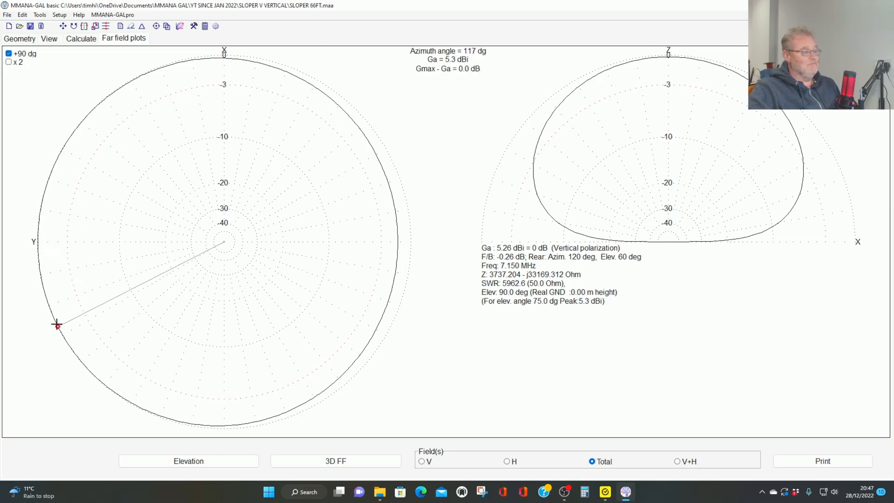
drag(57, 326, 86, 367)
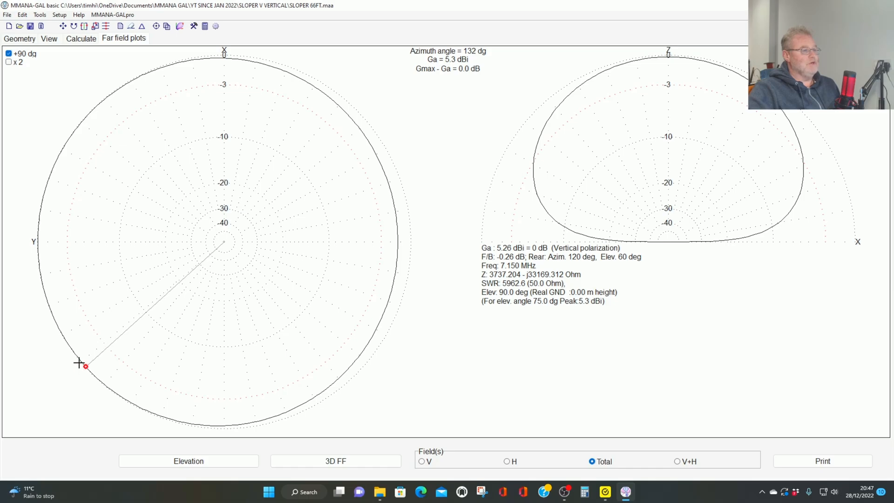
drag(86, 367, 38, 257)
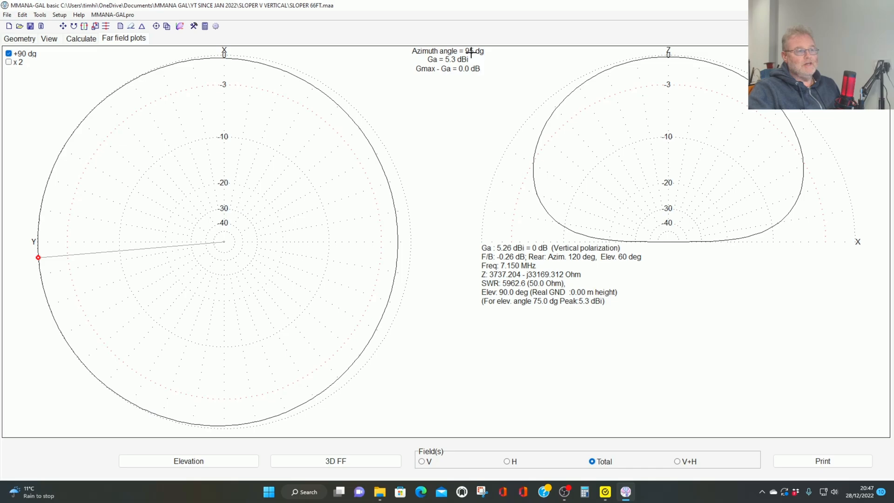
drag(38, 257, 46, 184)
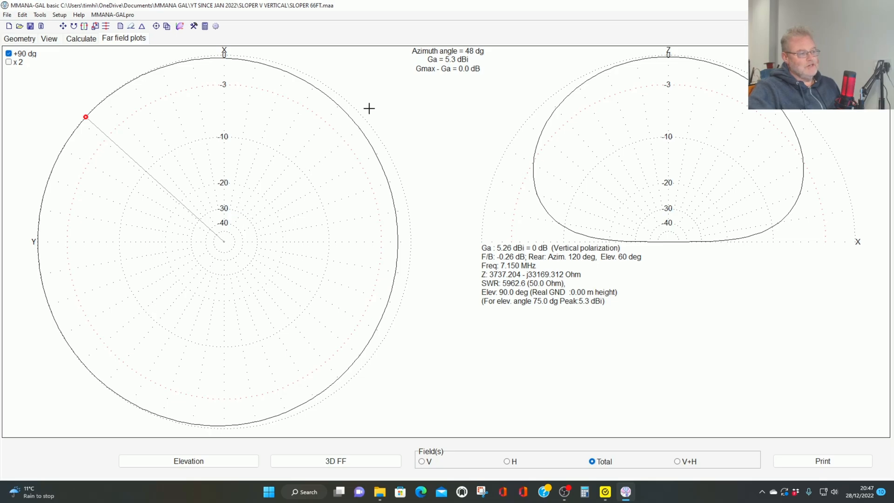
mouse_move(417, 100)
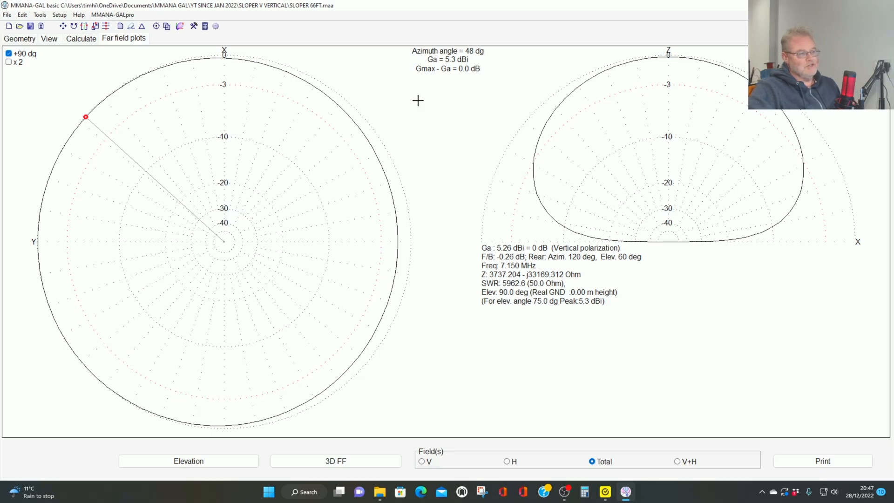
drag(86, 117, 92, 110)
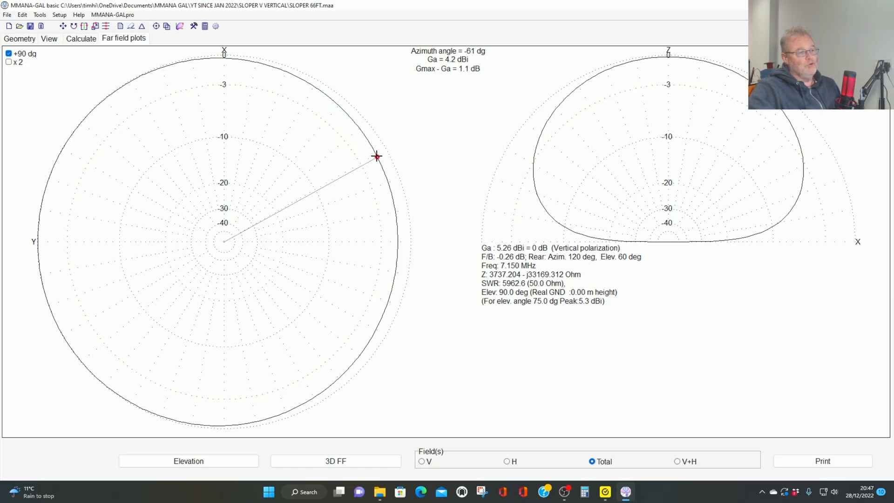
drag(376, 156, 389, 301)
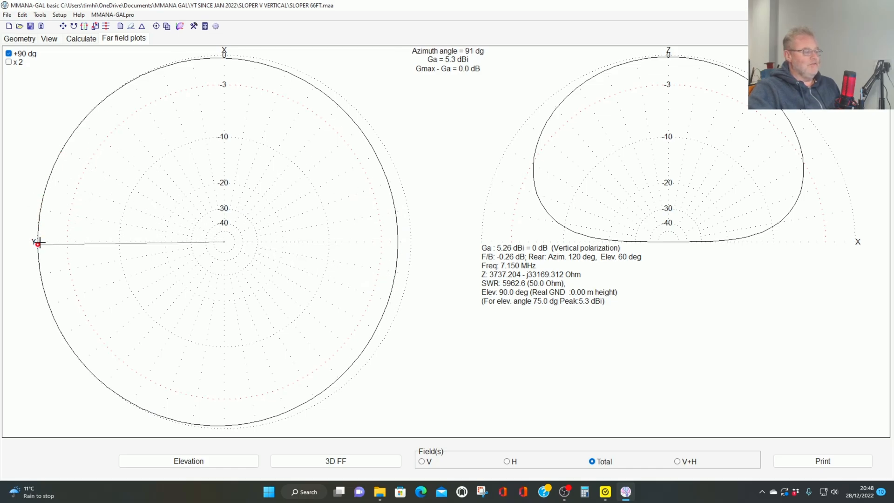
mouse_move(348, 220)
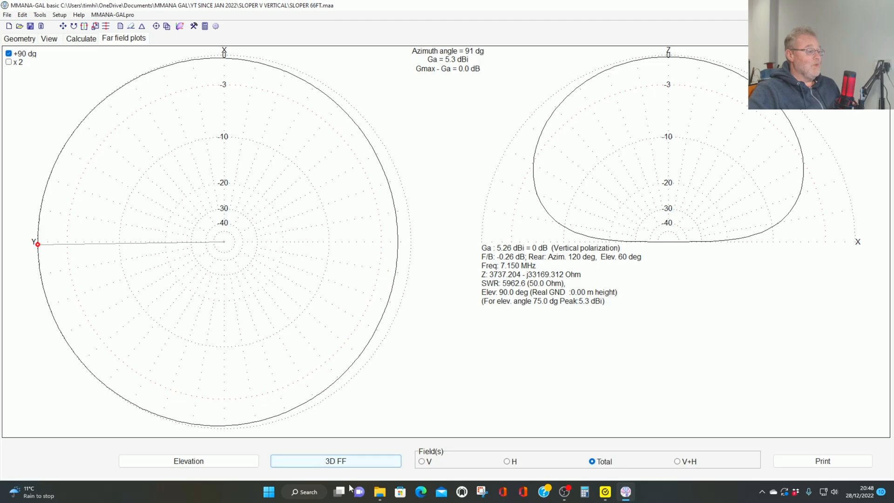
click(189, 462)
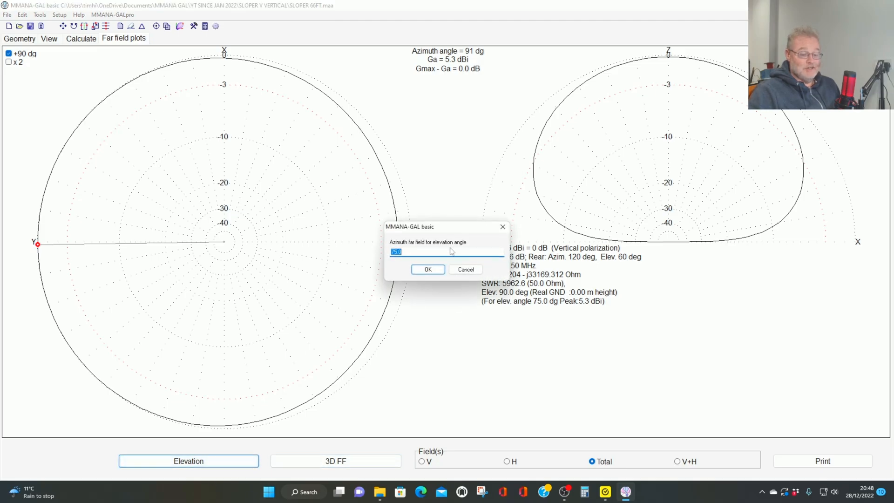
Plot azimuth at 60° elevation and read gain at 126°, −90° behind the slope and 55°
text(60)
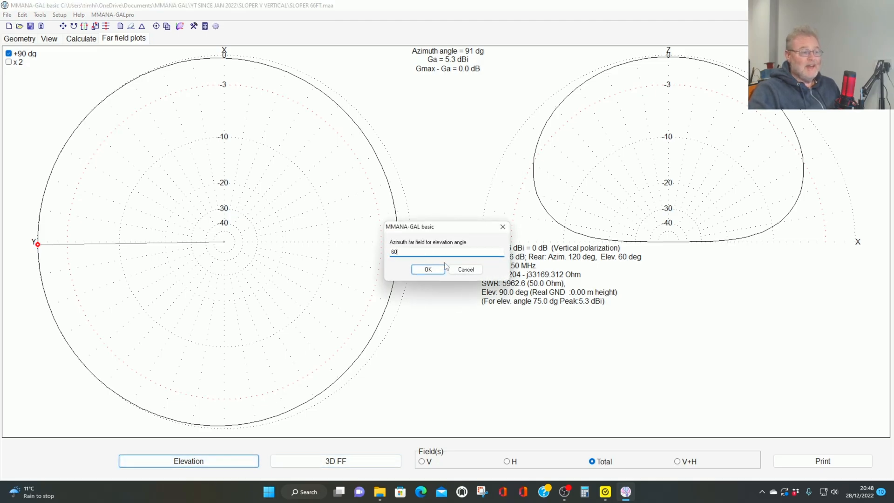
click(428, 269)
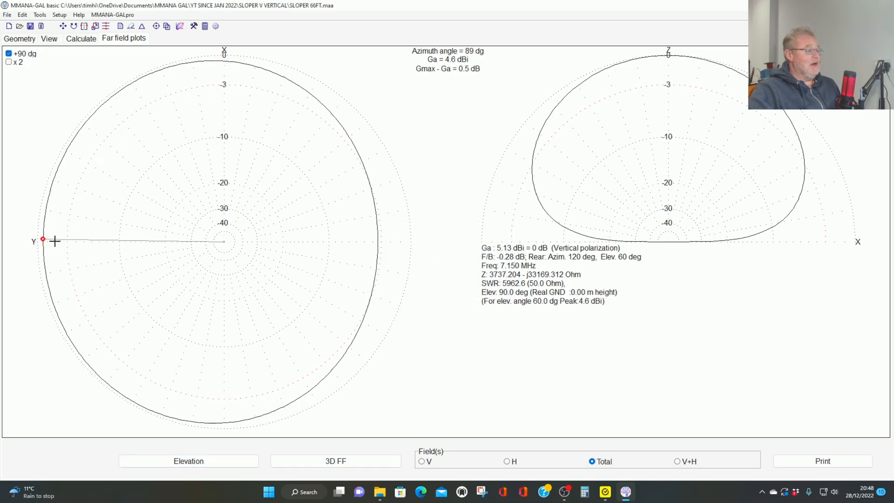
drag(41, 239, 75, 349)
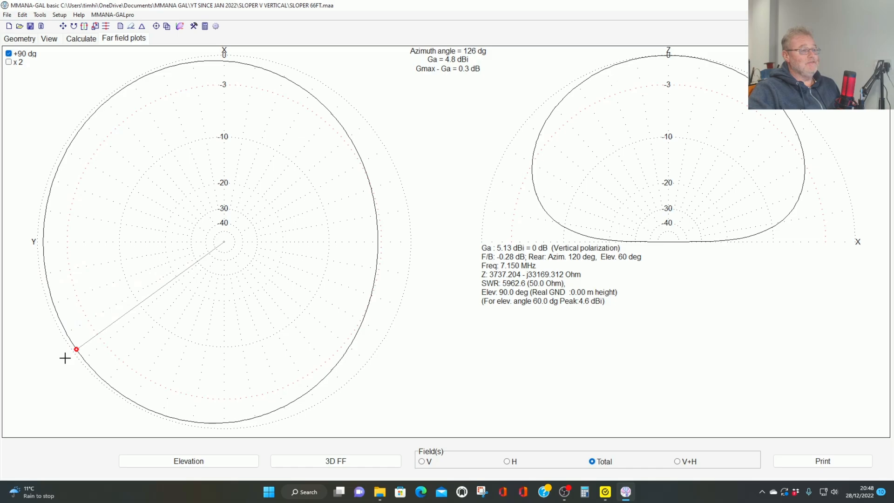
drag(77, 349, 375, 212)
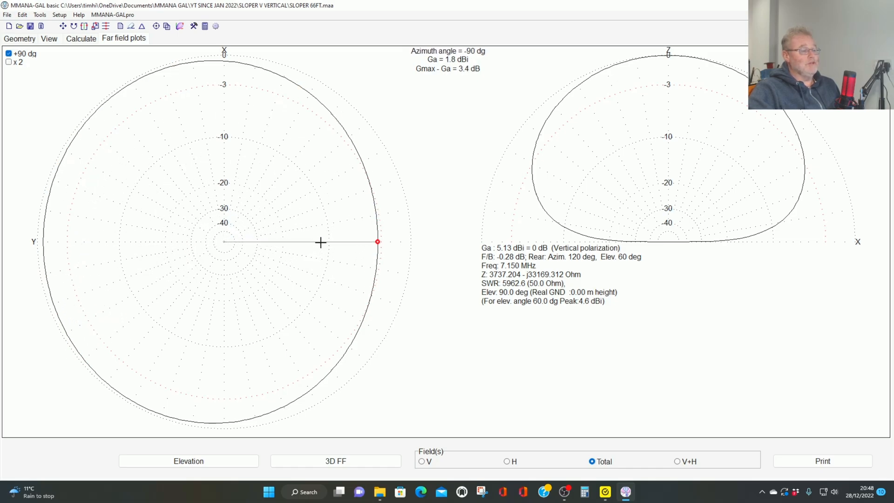
mouse_move(317, 239)
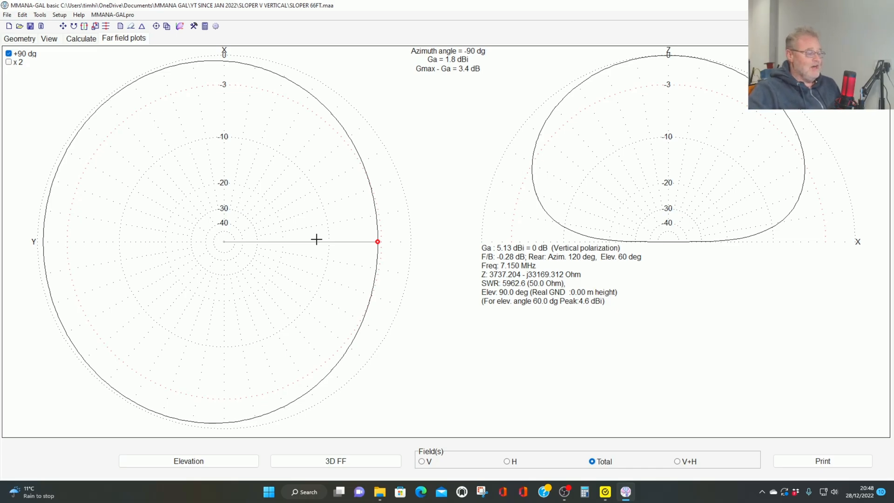
mouse_move(296, 198)
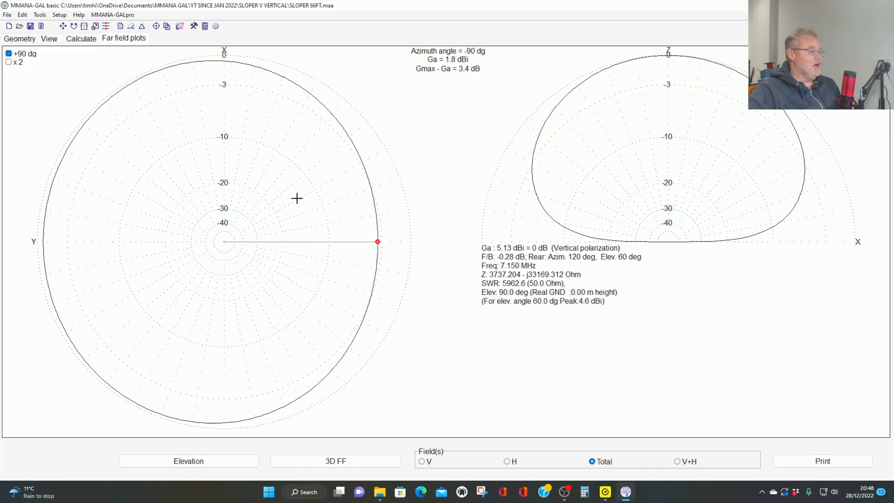
drag(377, 242, 74, 136)
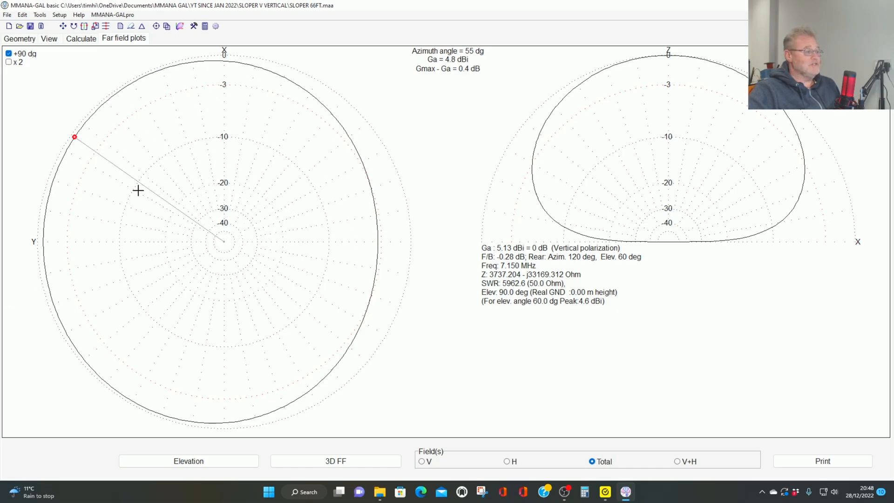
Plot azimuth at 45° elevation and read gain at 125°, −23°, −42°, −91° and 89°
click(188, 461)
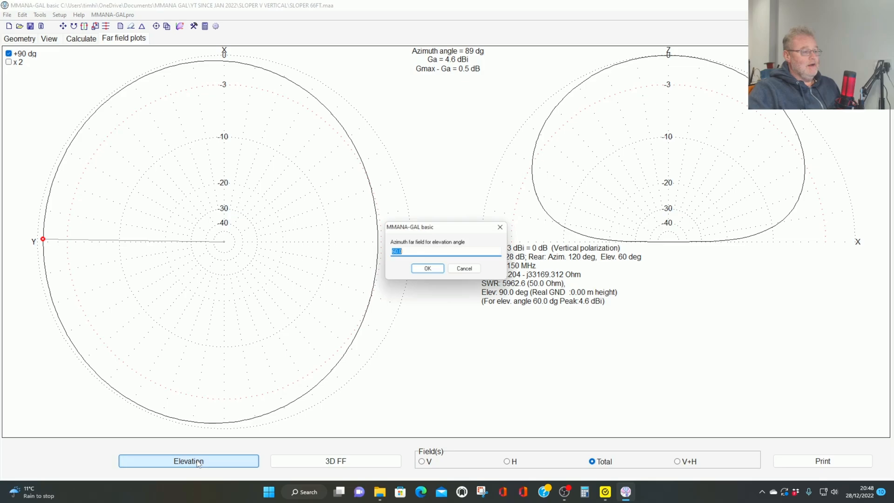
text(45)
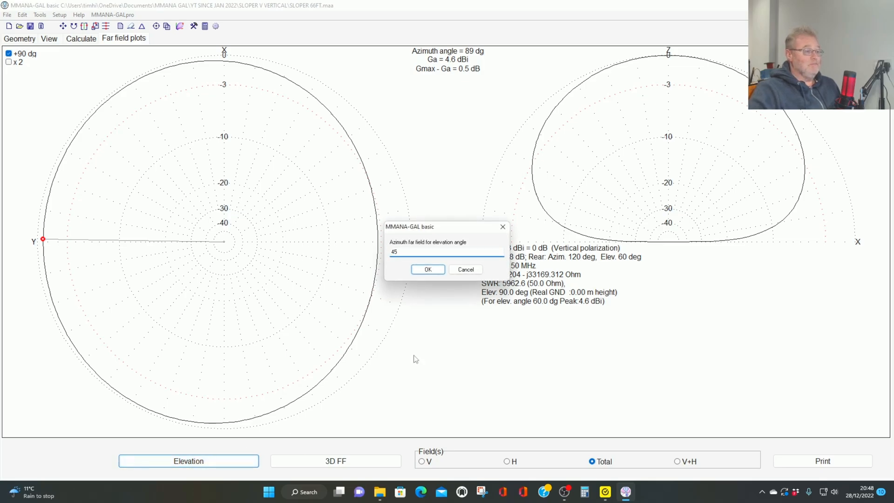
click(427, 269)
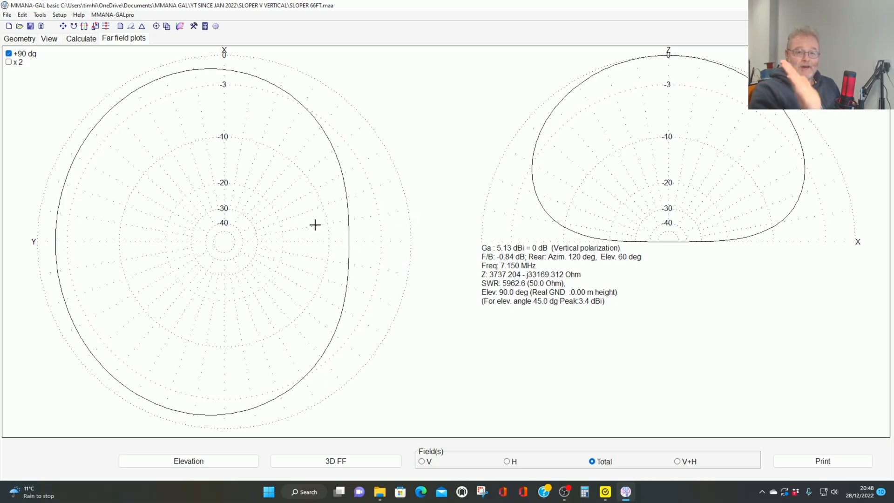
mouse_move(37, 211)
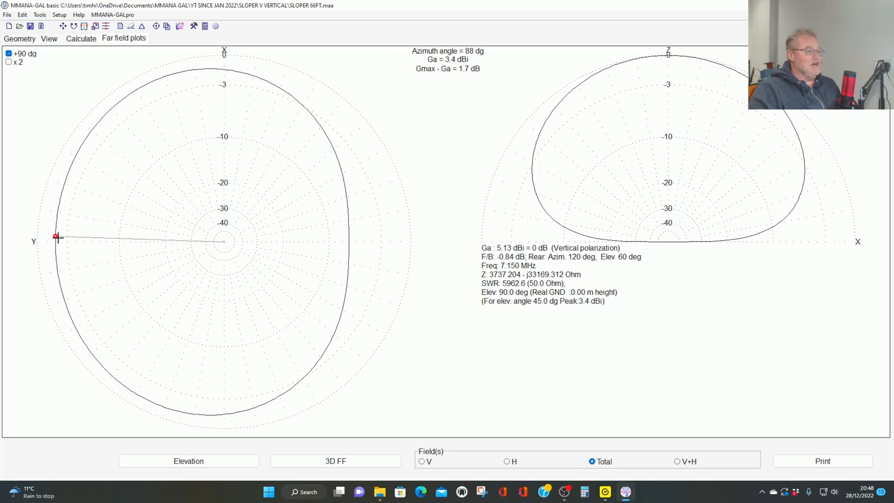
drag(56, 237, 83, 341)
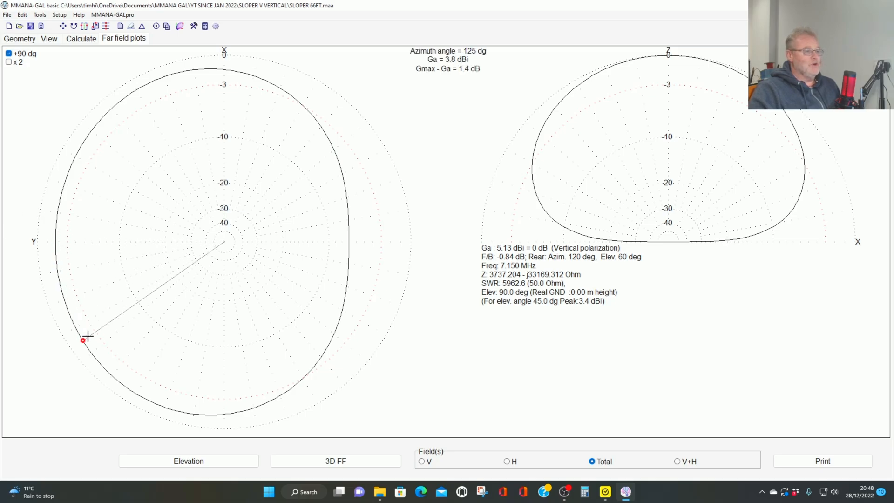
drag(83, 340, 54, 243)
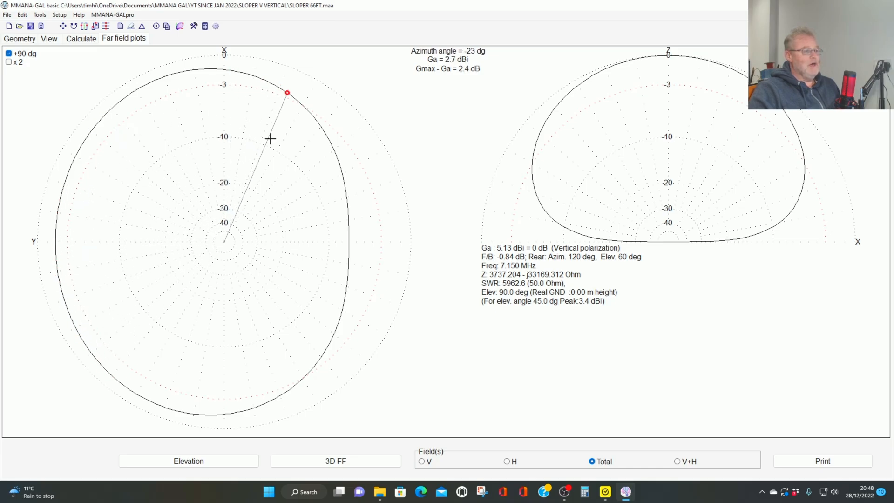
drag(287, 92, 323, 130)
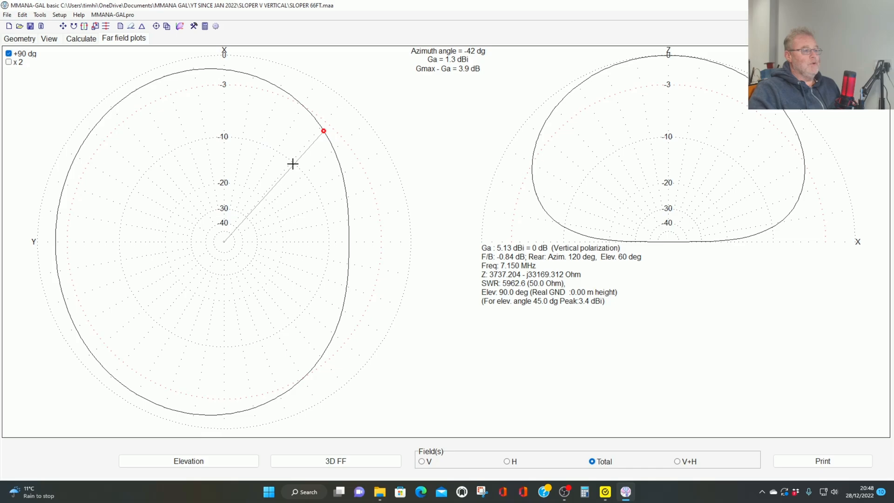
drag(323, 131, 346, 279)
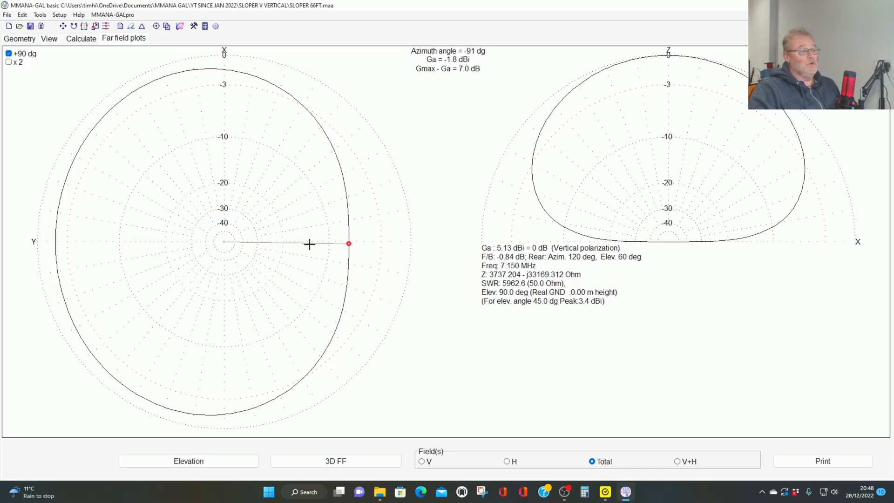
drag(349, 244, 69, 313)
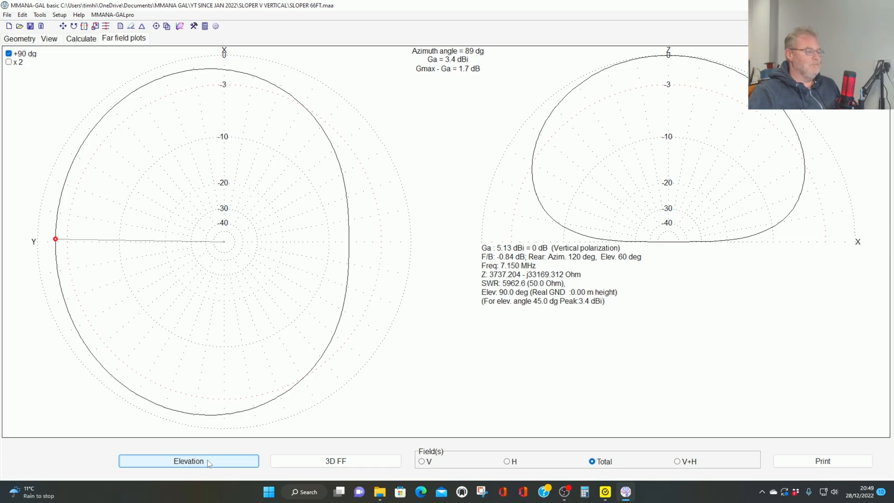
Plot azimuth at 5° elevation and read gain at −15°, −47°, −118°, 160° and 143°
click(188, 461)
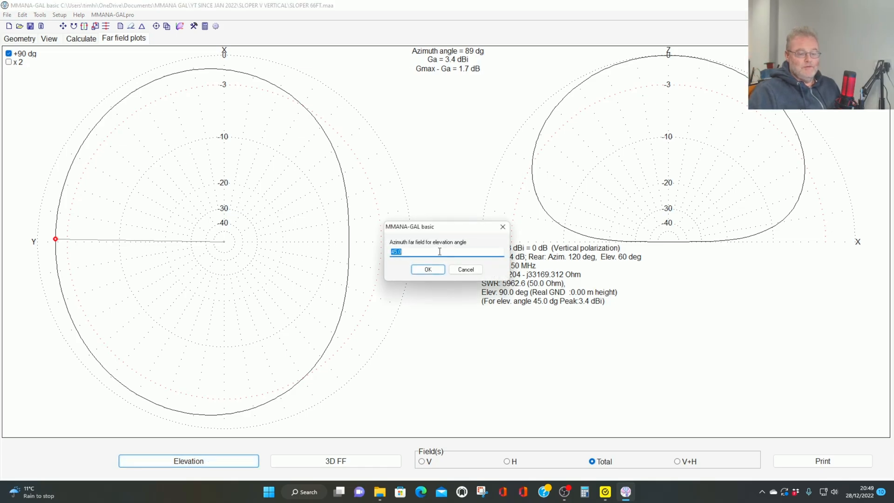
text(5)
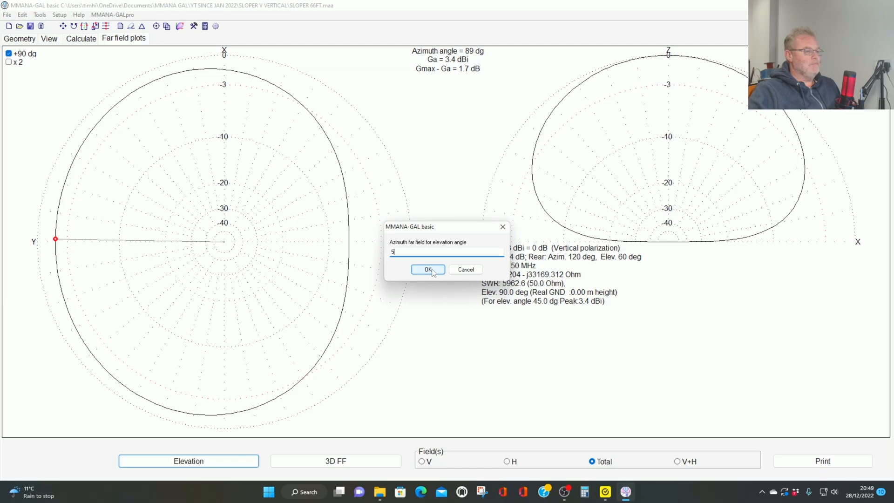
click(428, 270)
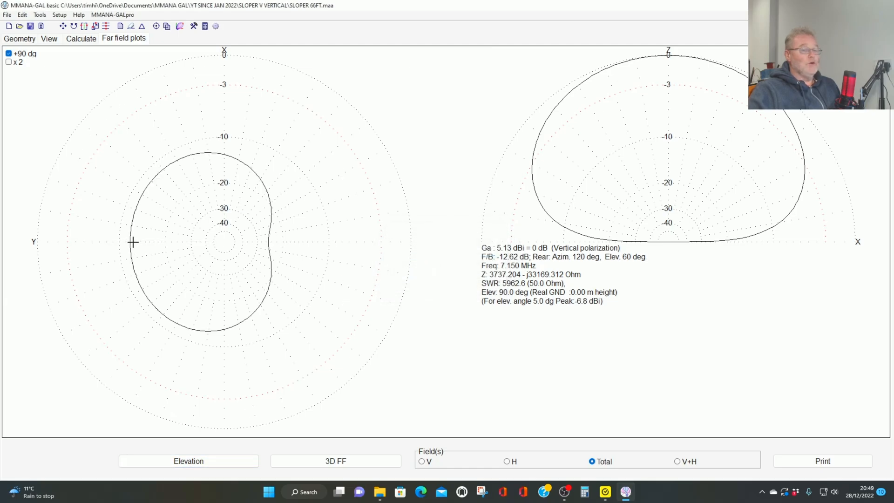
mouse_move(143, 239)
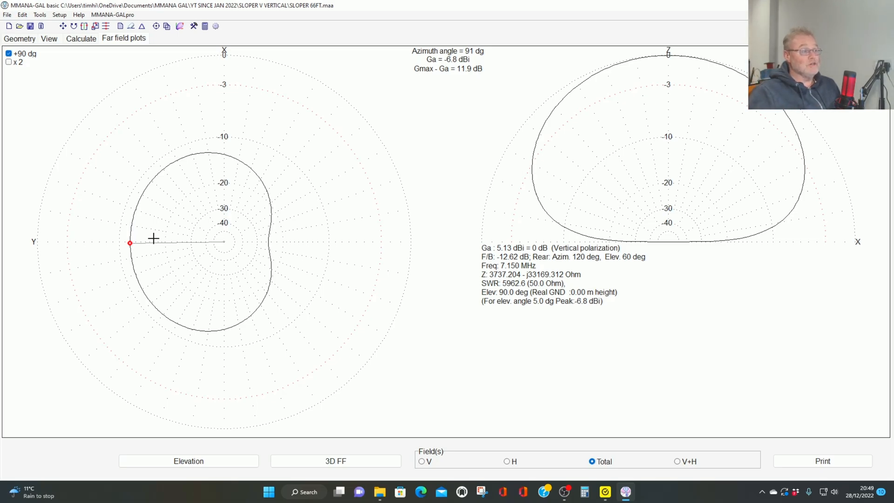
mouse_move(137, 242)
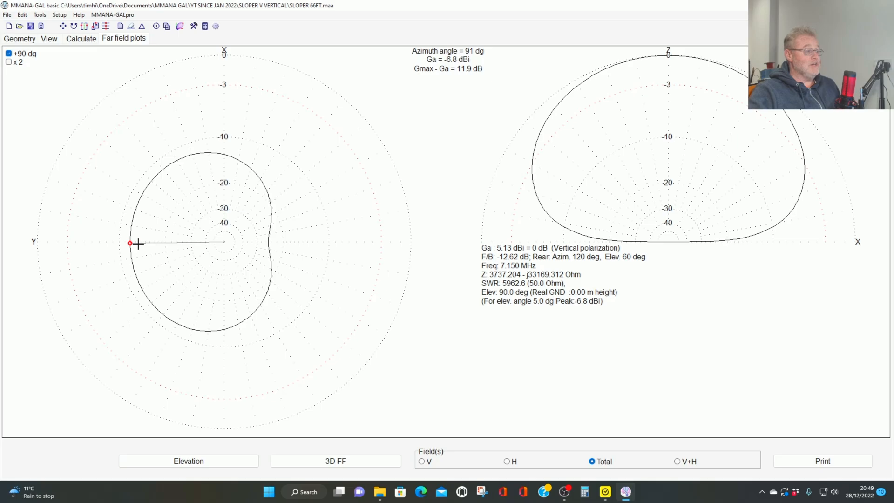
drag(129, 243, 208, 153)
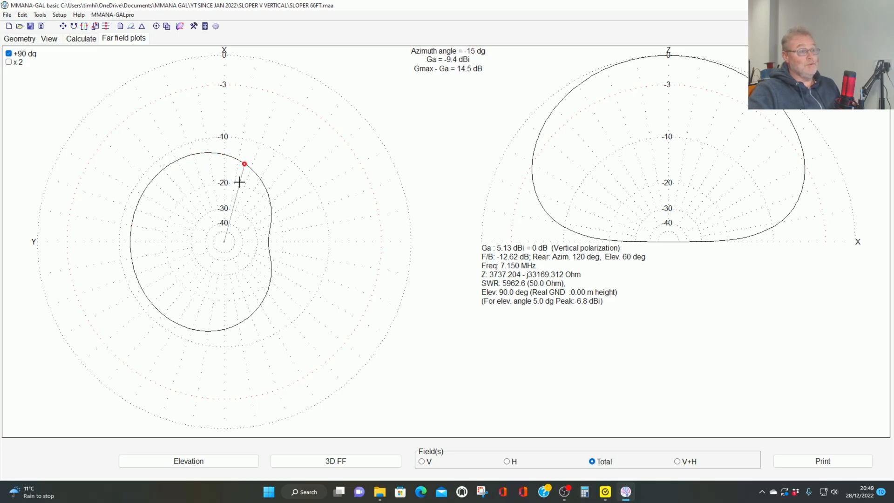
drag(244, 165, 270, 199)
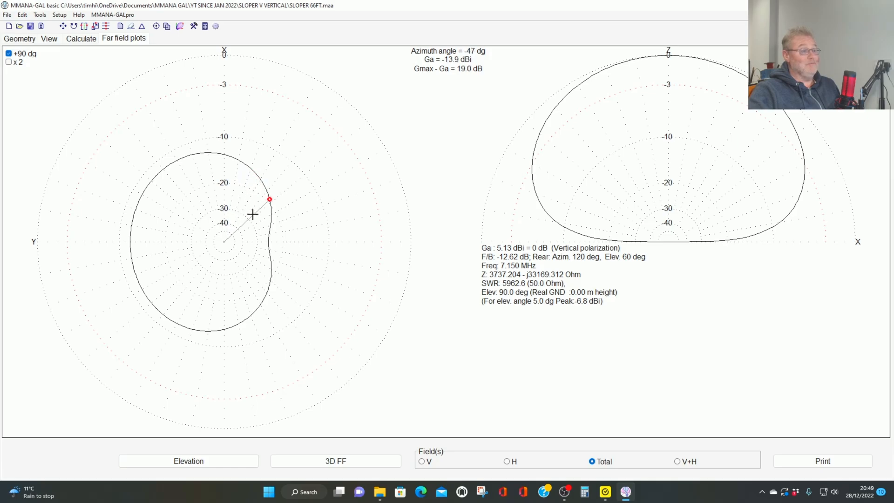
drag(270, 200, 271, 267)
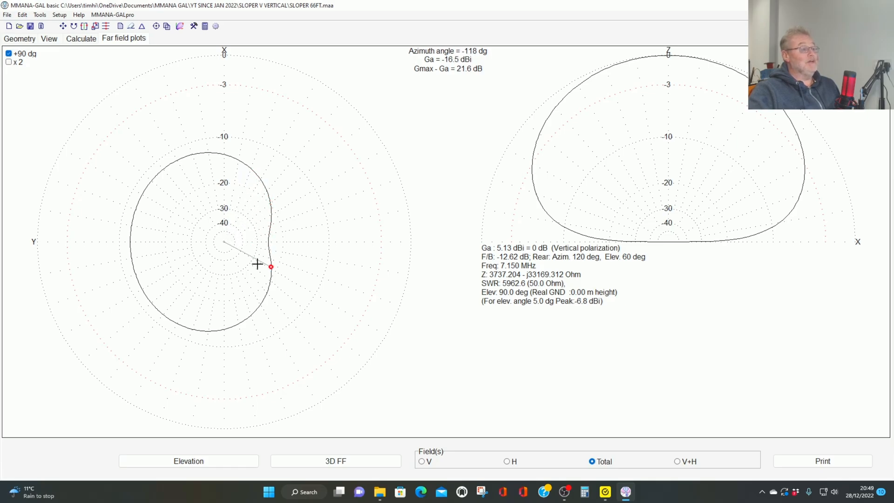
drag(272, 267, 215, 330)
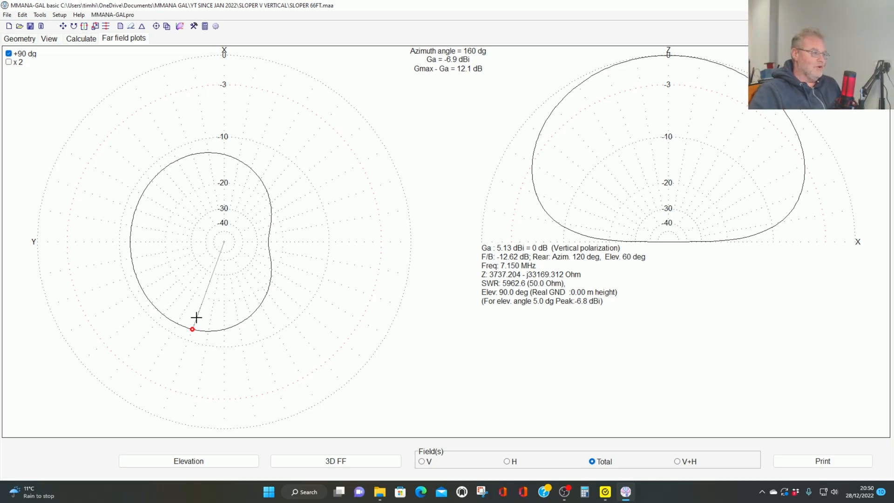
drag(192, 329, 166, 318)
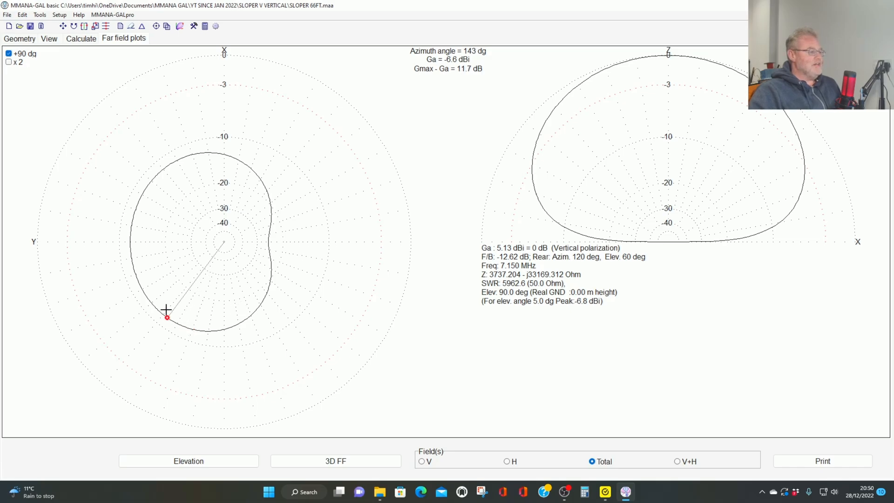